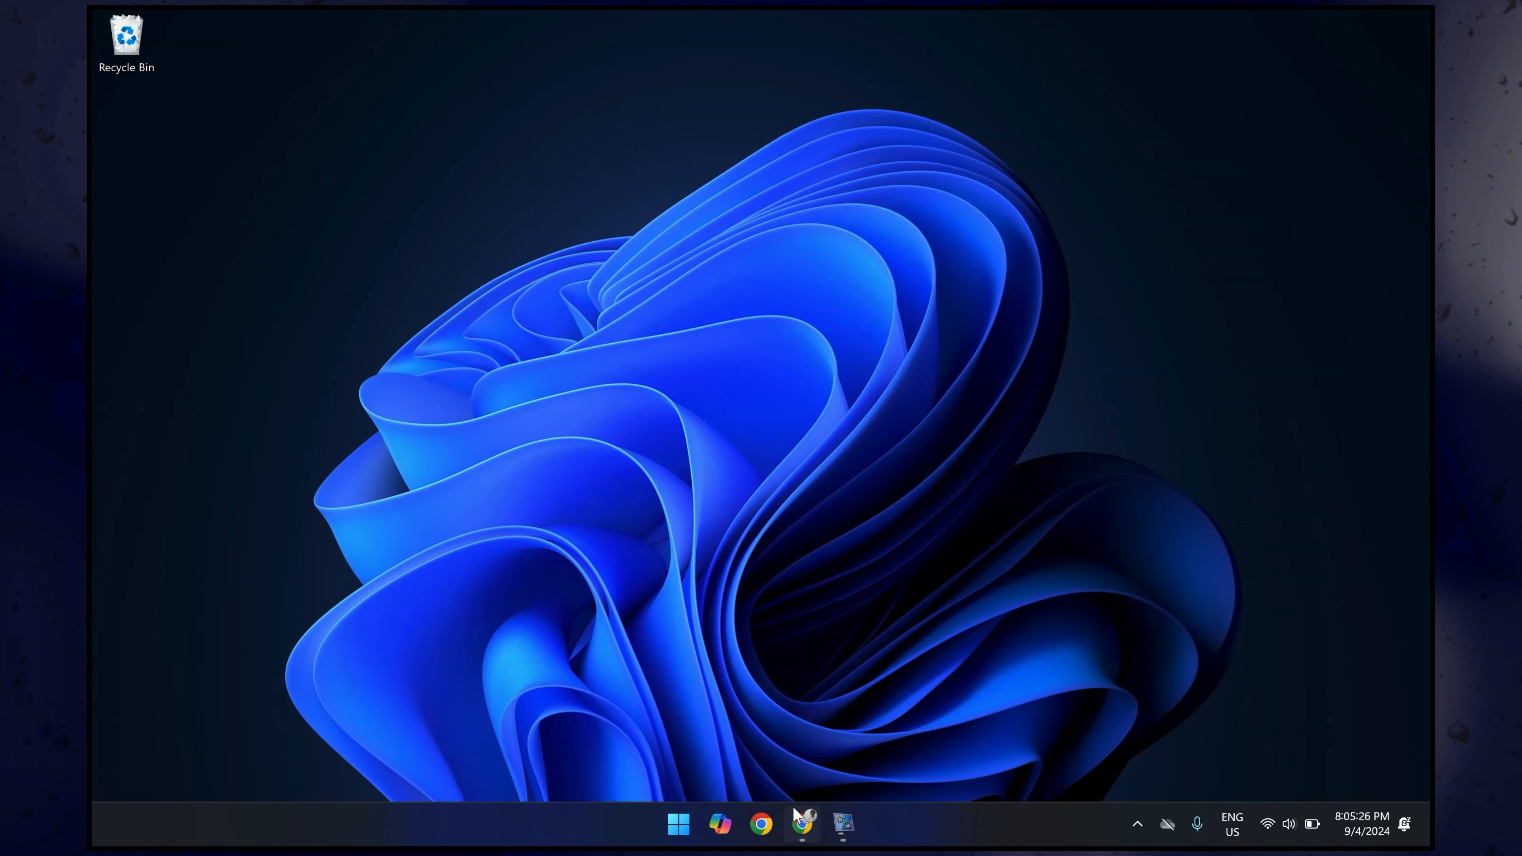
- Download the Google USB Driver ZIP in Chrome and reveal it in the Downloads folder
left_click(801, 824)
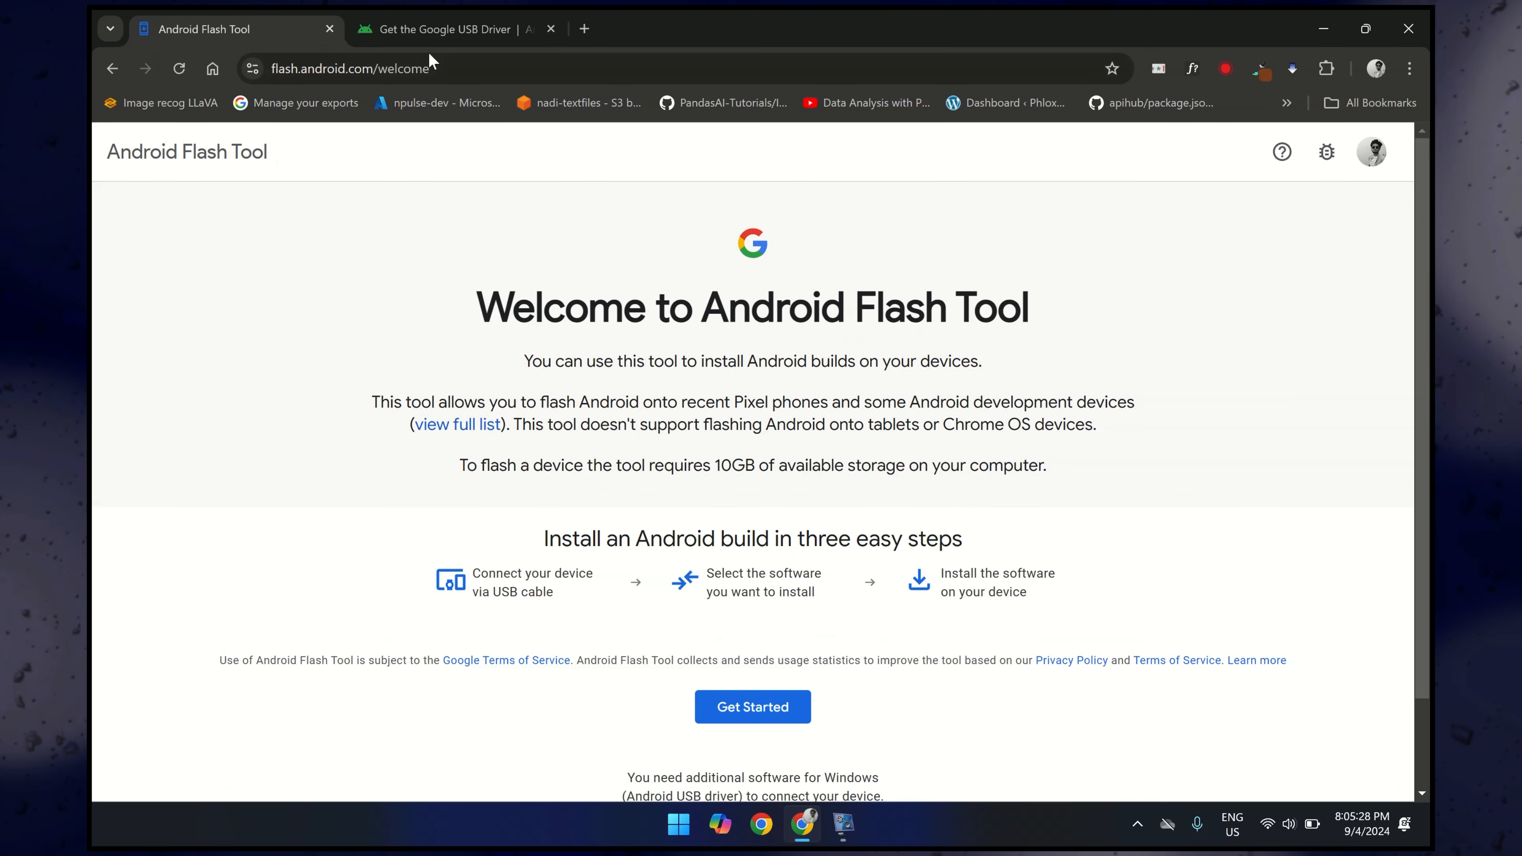
left_click(350, 68)
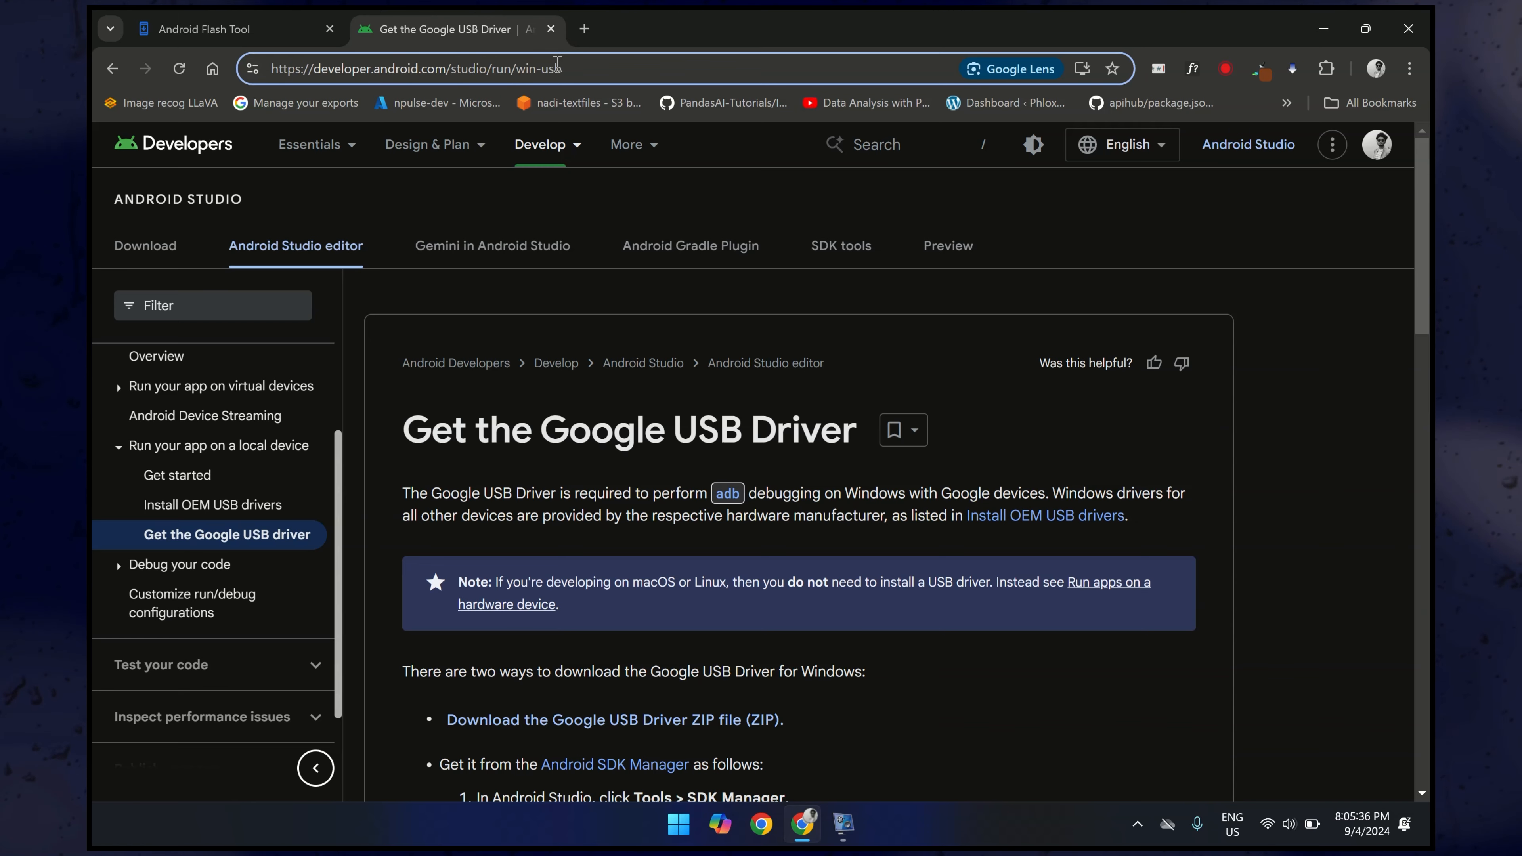
scroll("down", 3)
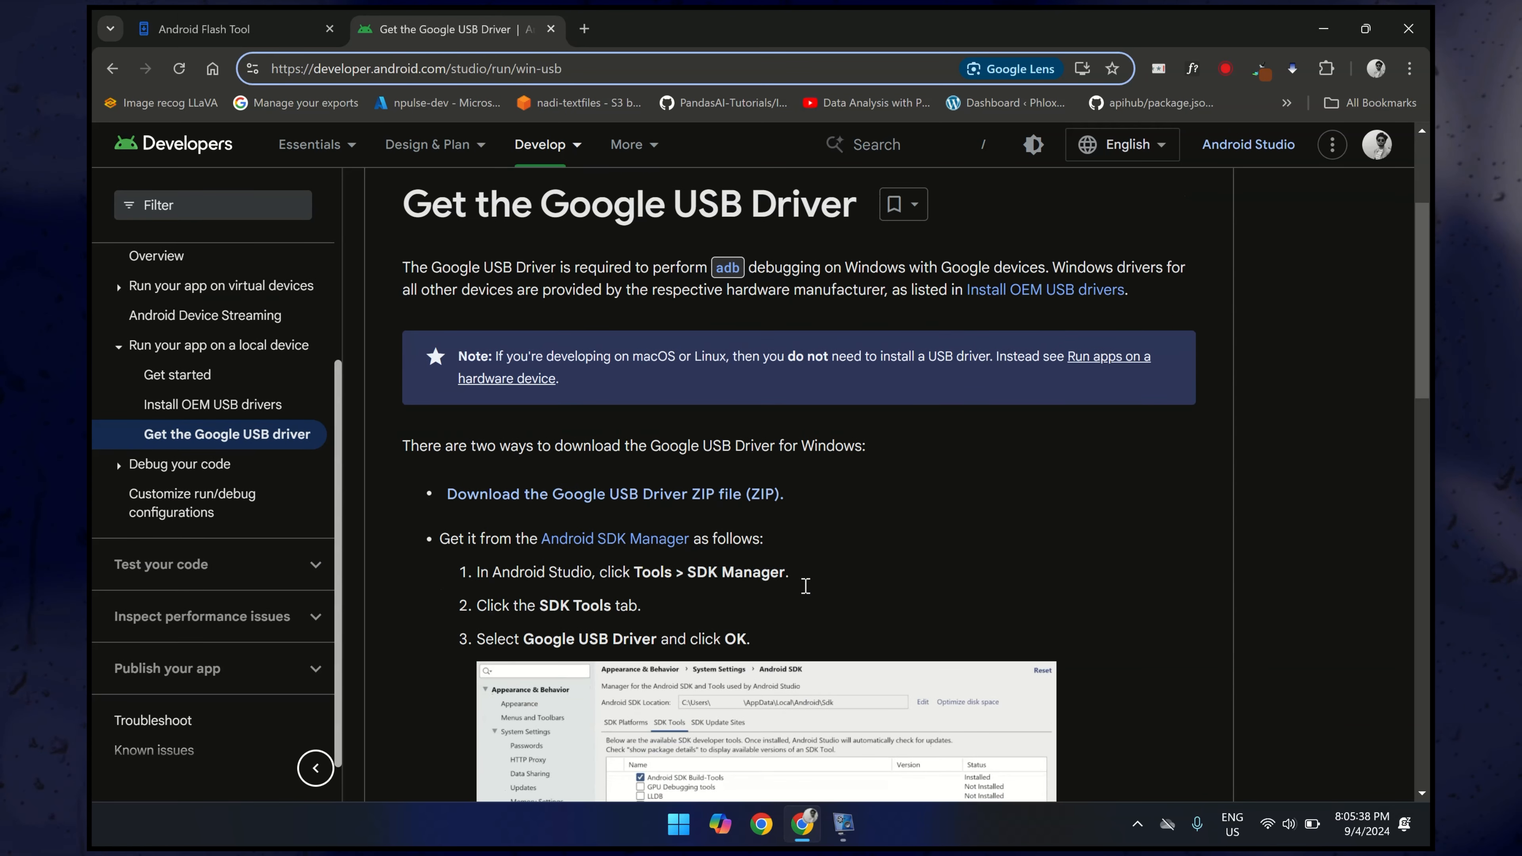
scroll("down", 3)
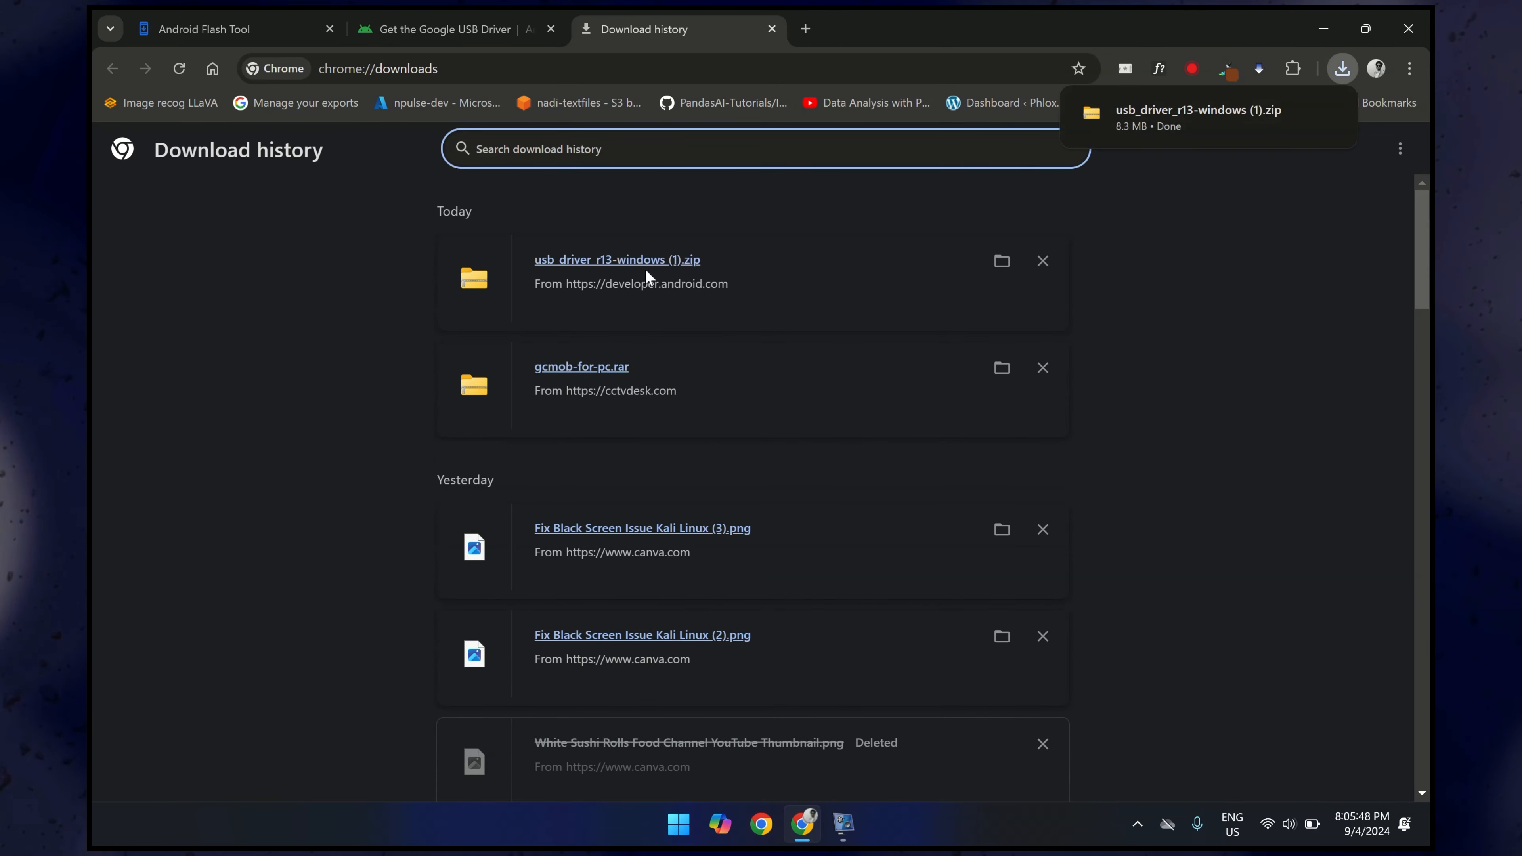
left_click(1000, 261)
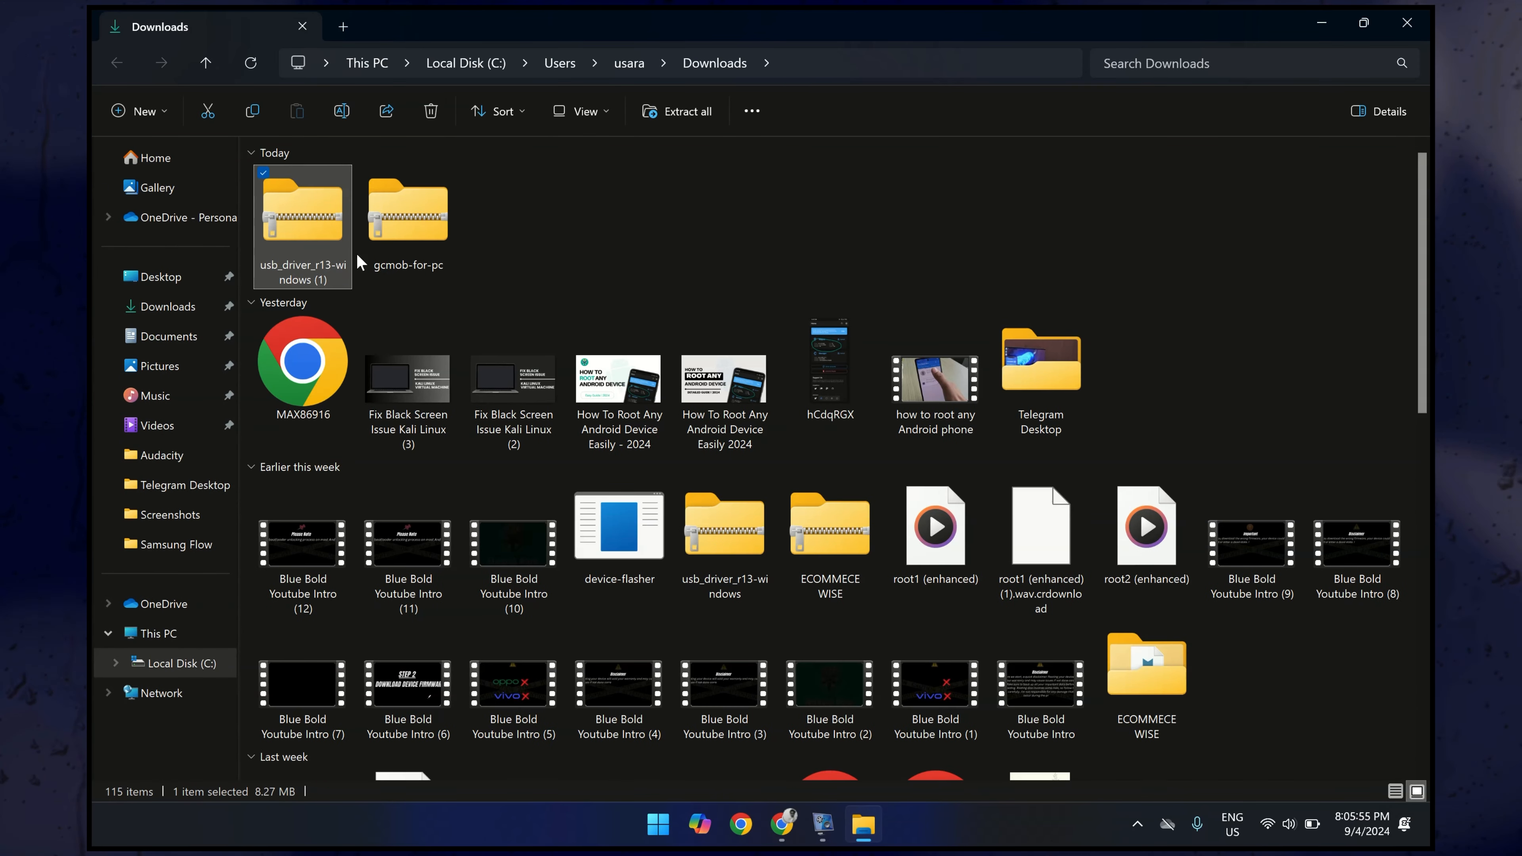
- Extract the driver ZIP and browse into usb_driver_r13-windows (1) > usb_driver
left_click(676, 111)
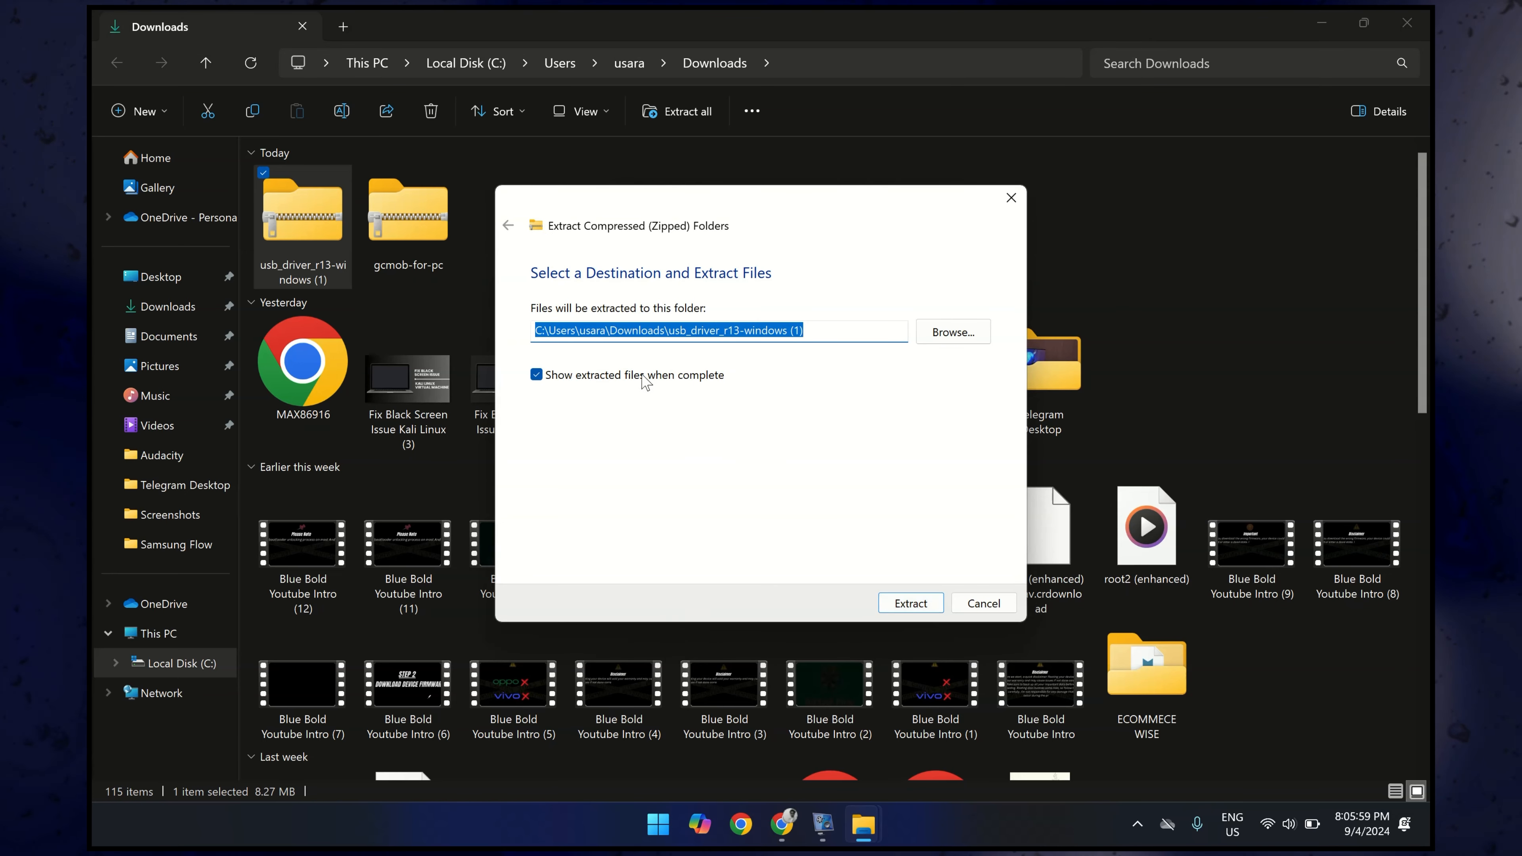
left_click(908, 602)
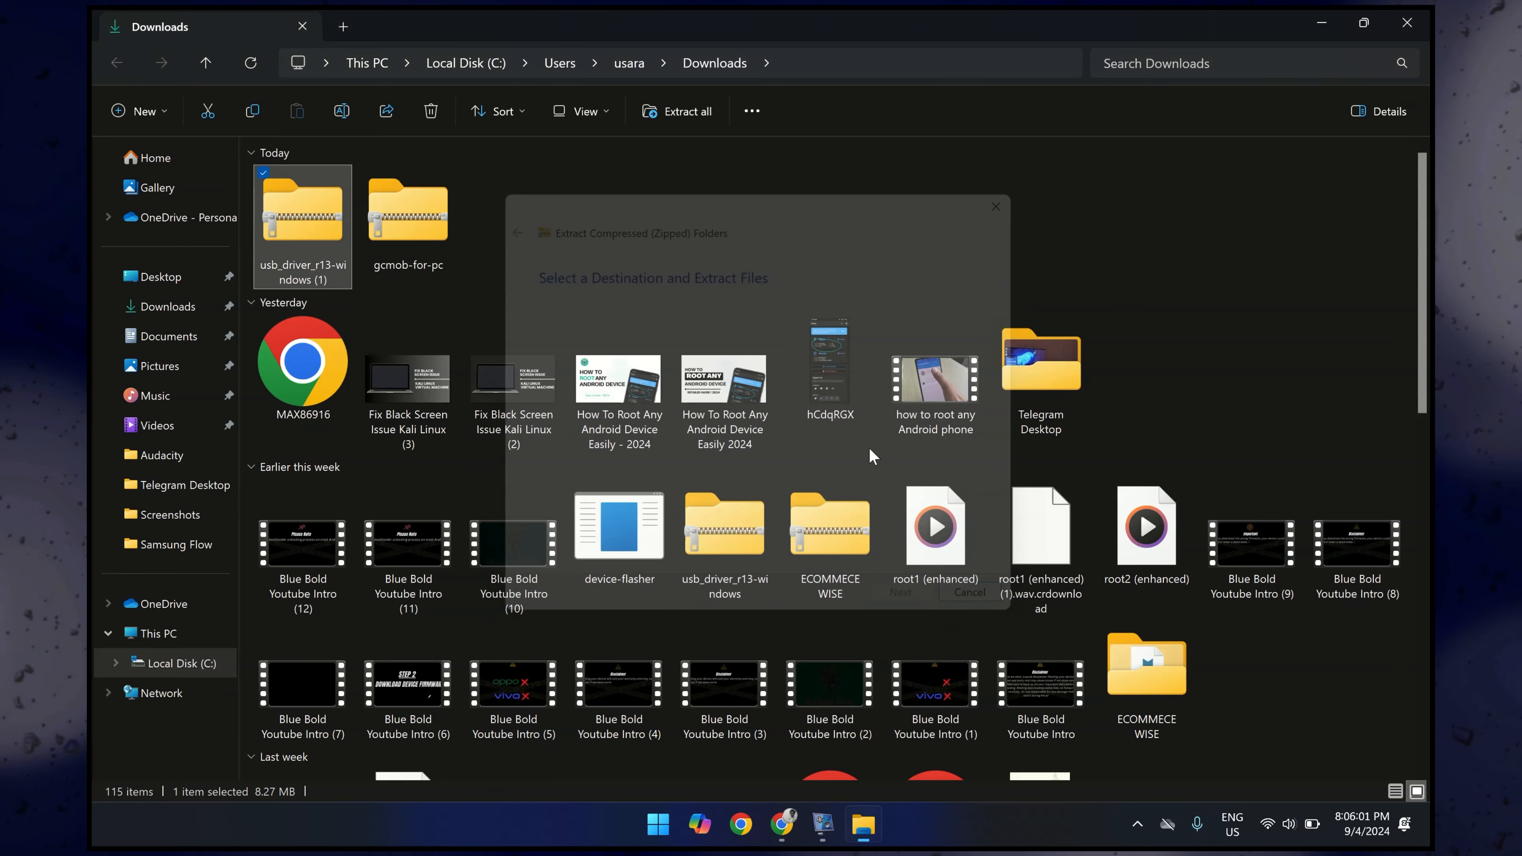
left_click(968, 592)
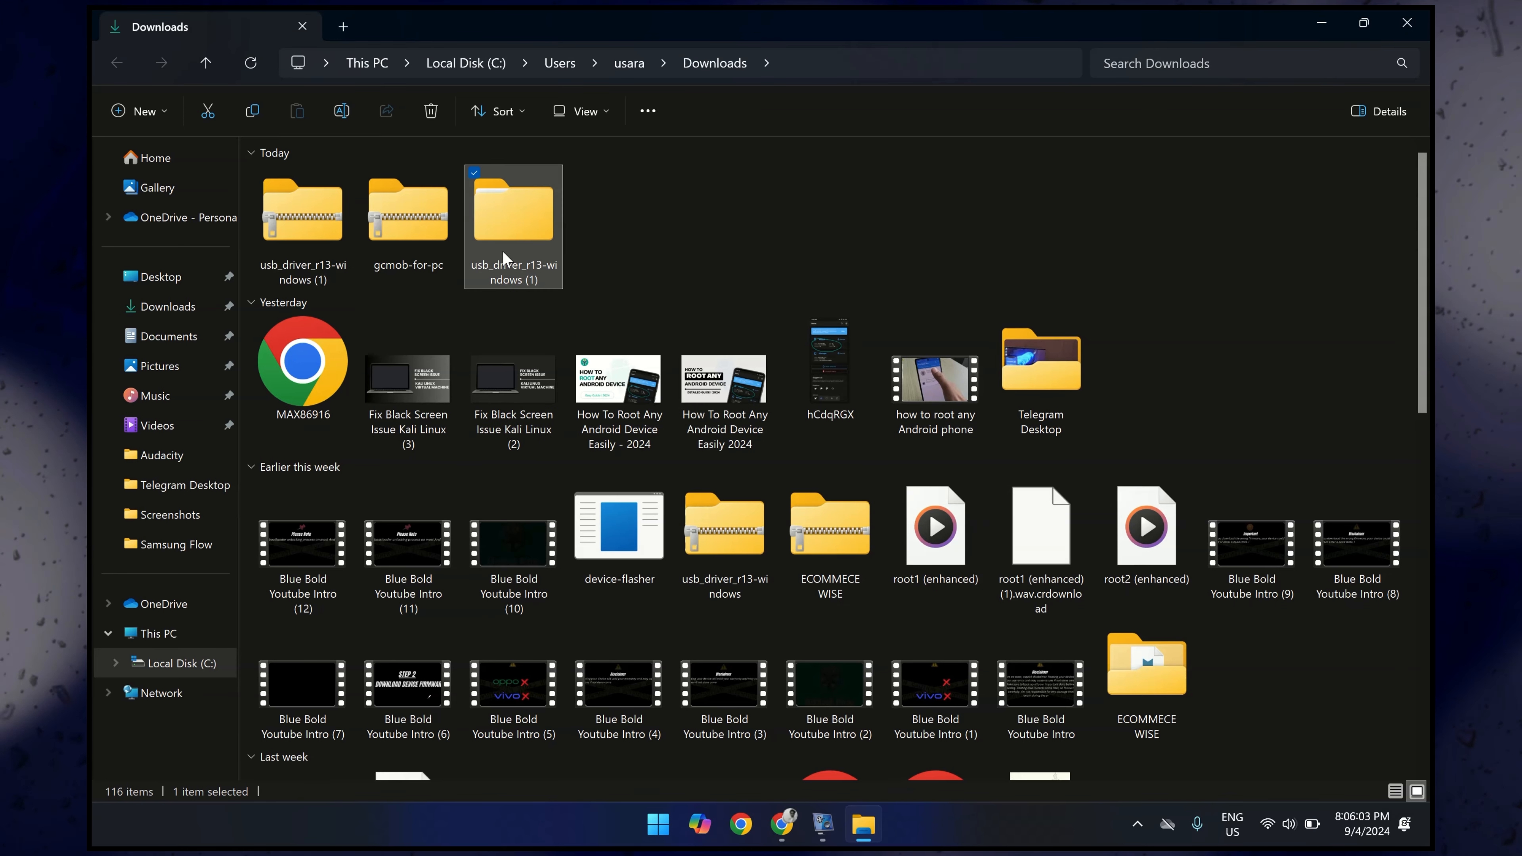
double_click(512, 206)
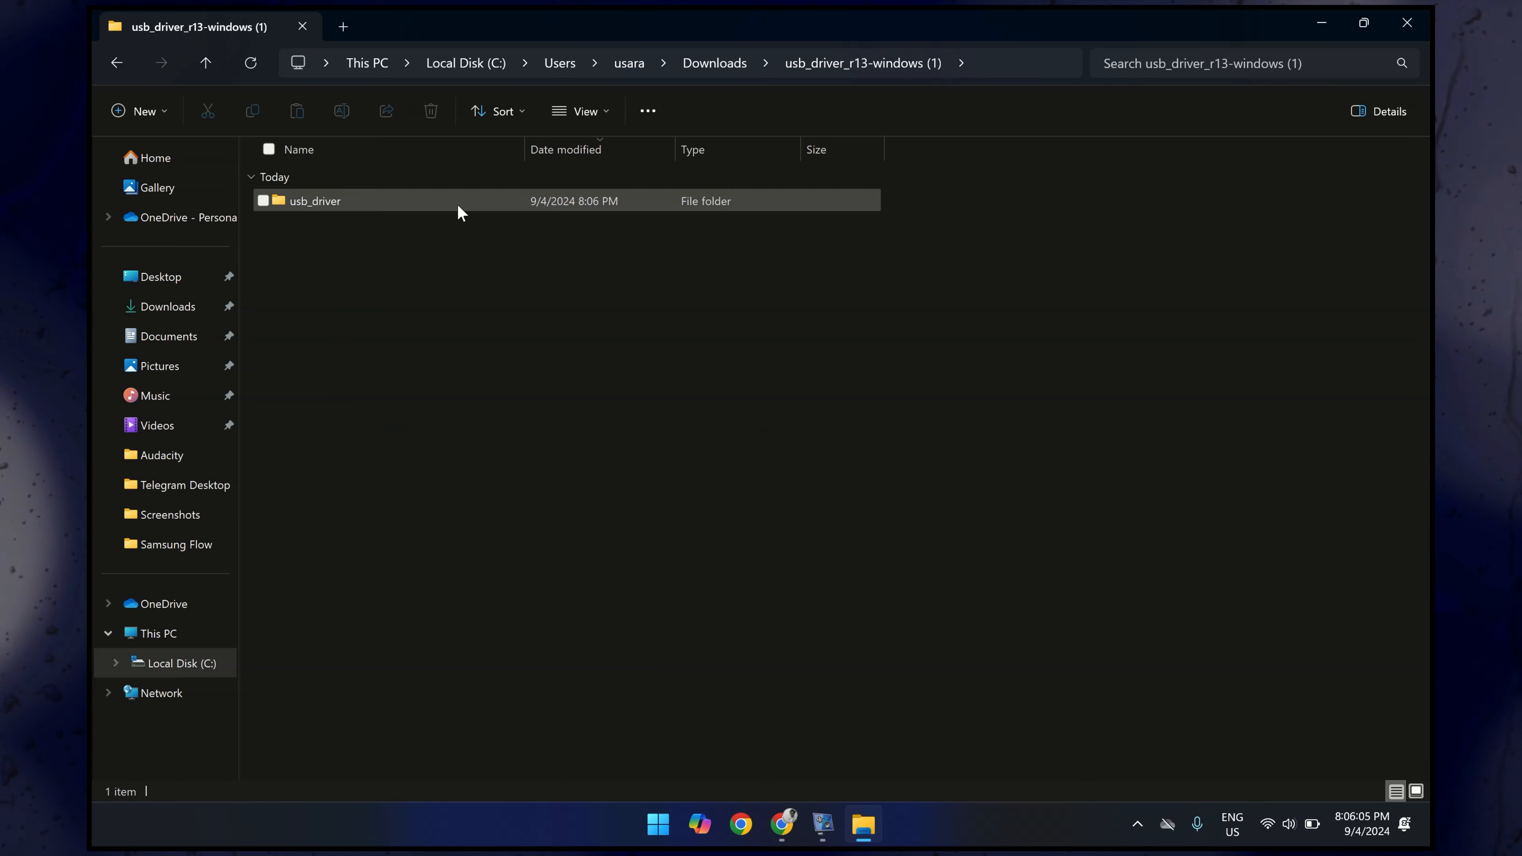
double_click(314, 200)
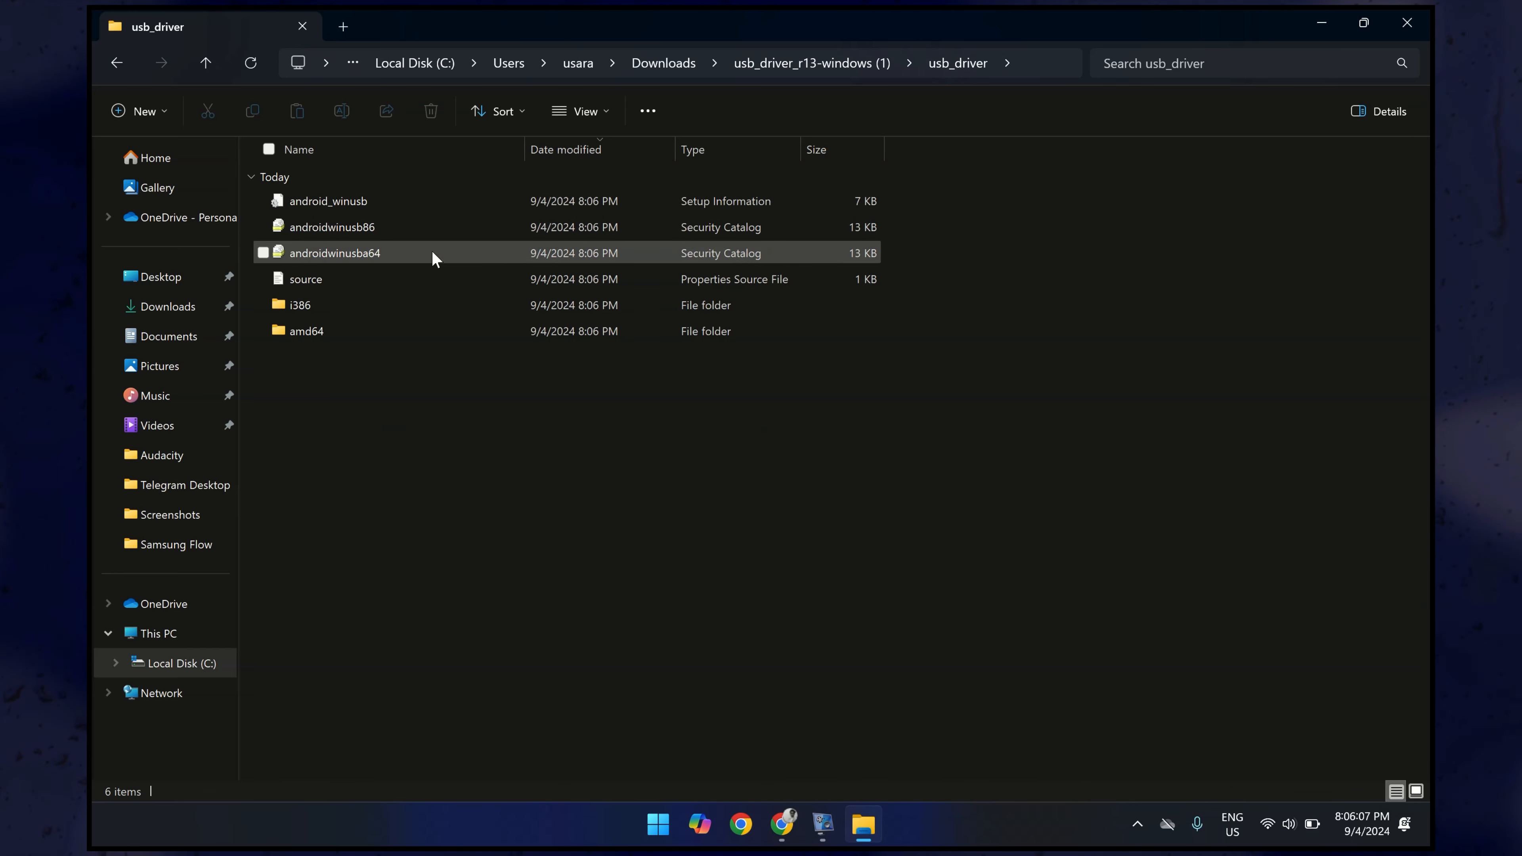
- Install the driver from android_winusb, allowing the unsigned file and acknowledging success
left_click(329, 200)
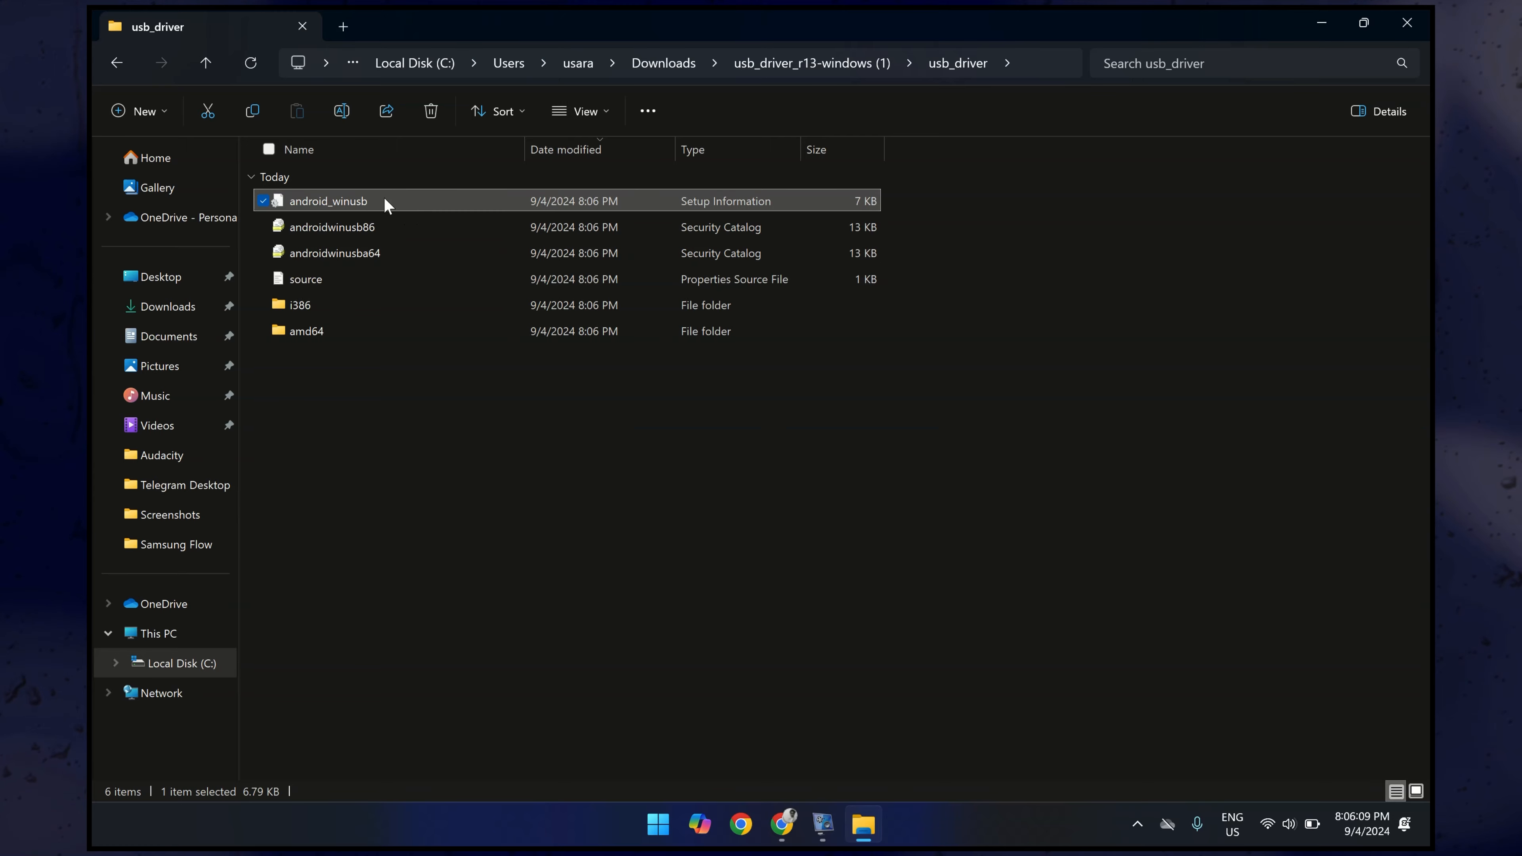
right_click(329, 201)
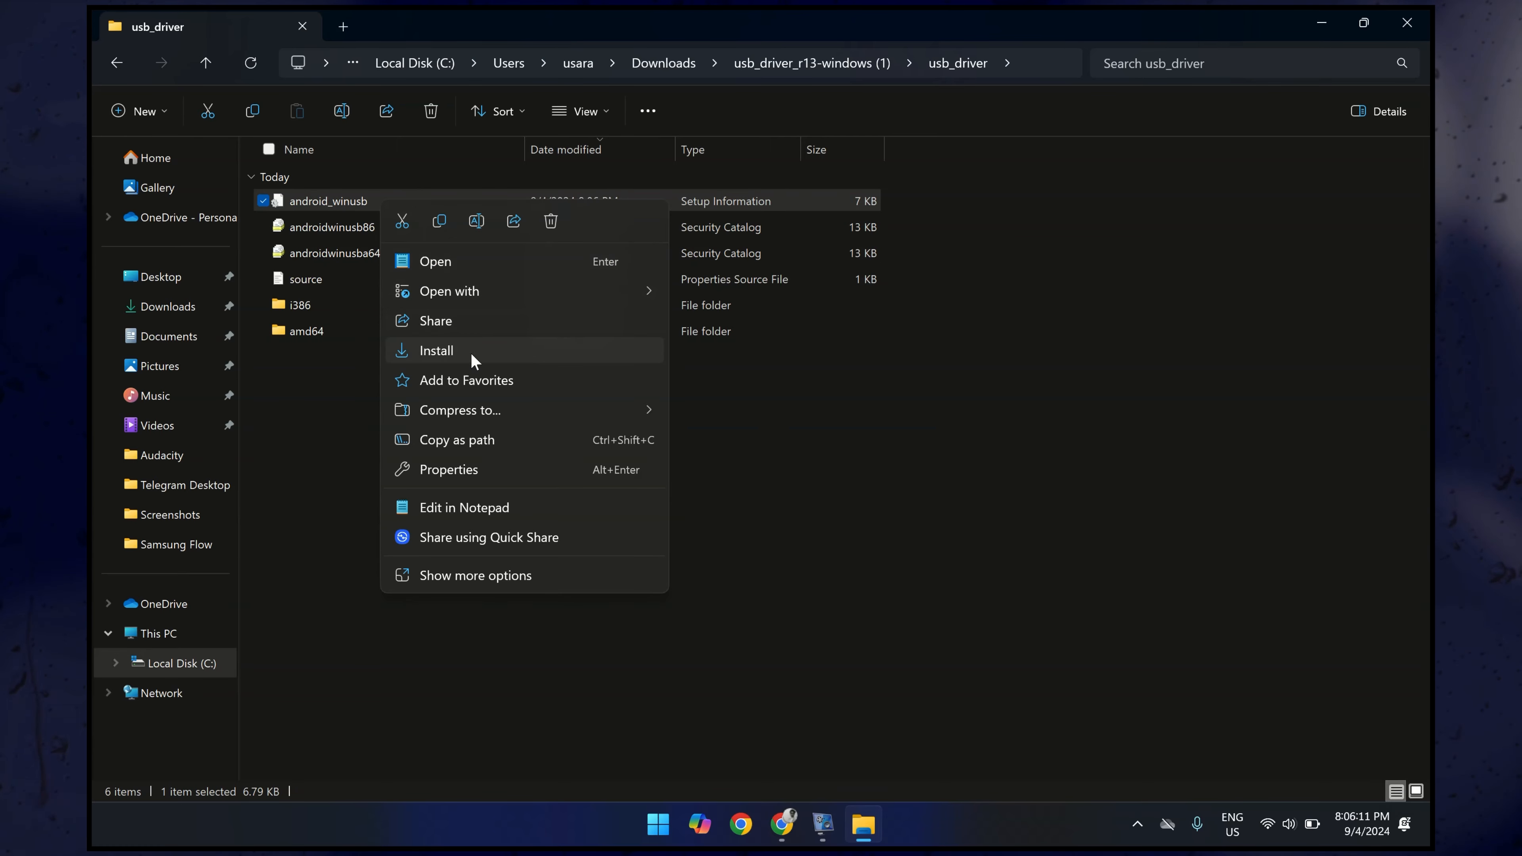
left_click(436, 350)
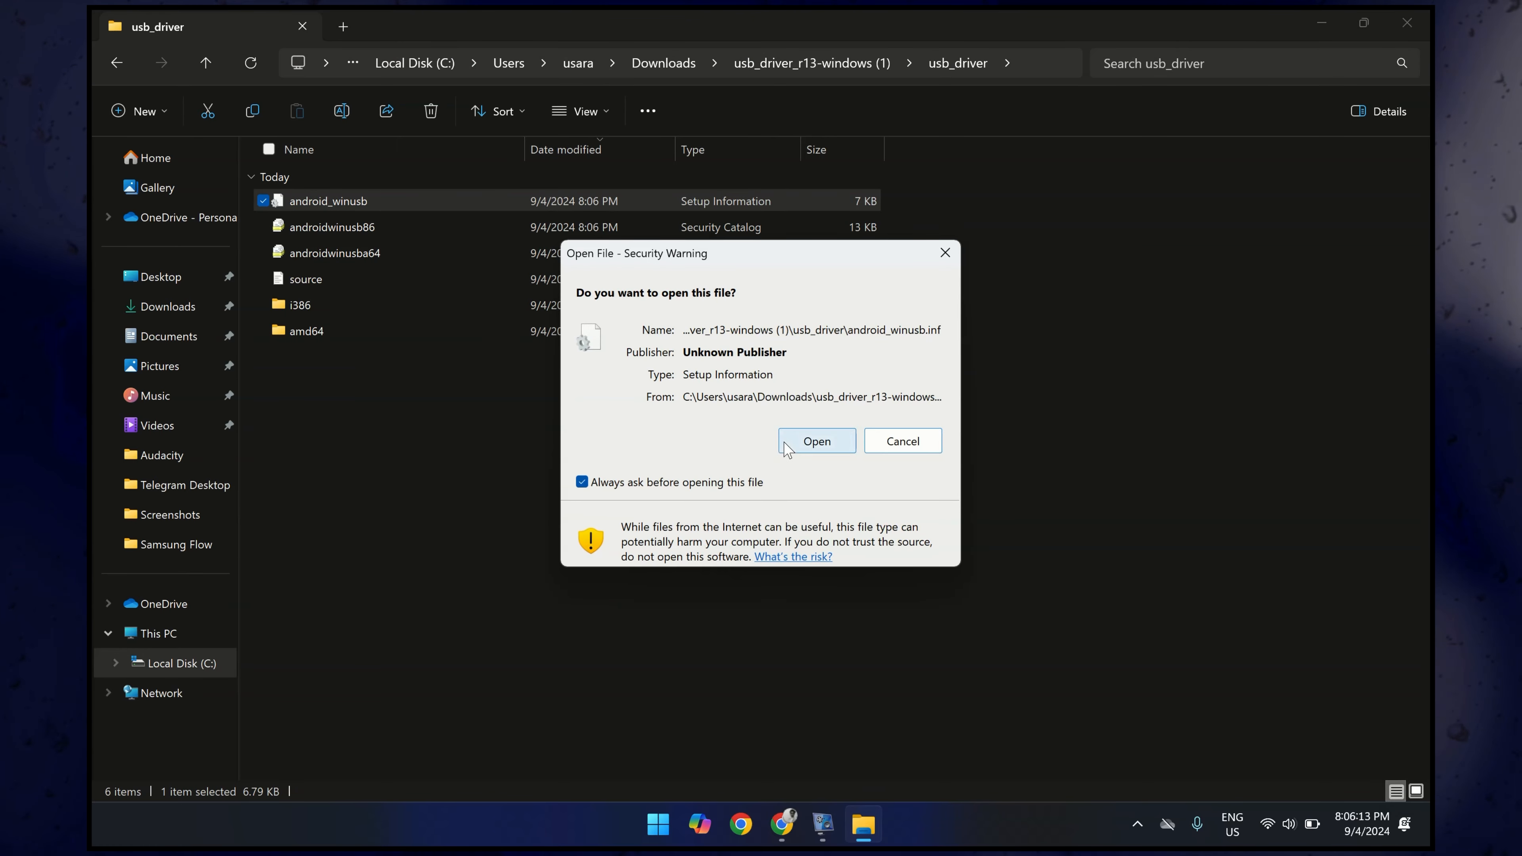
left_click(817, 440)
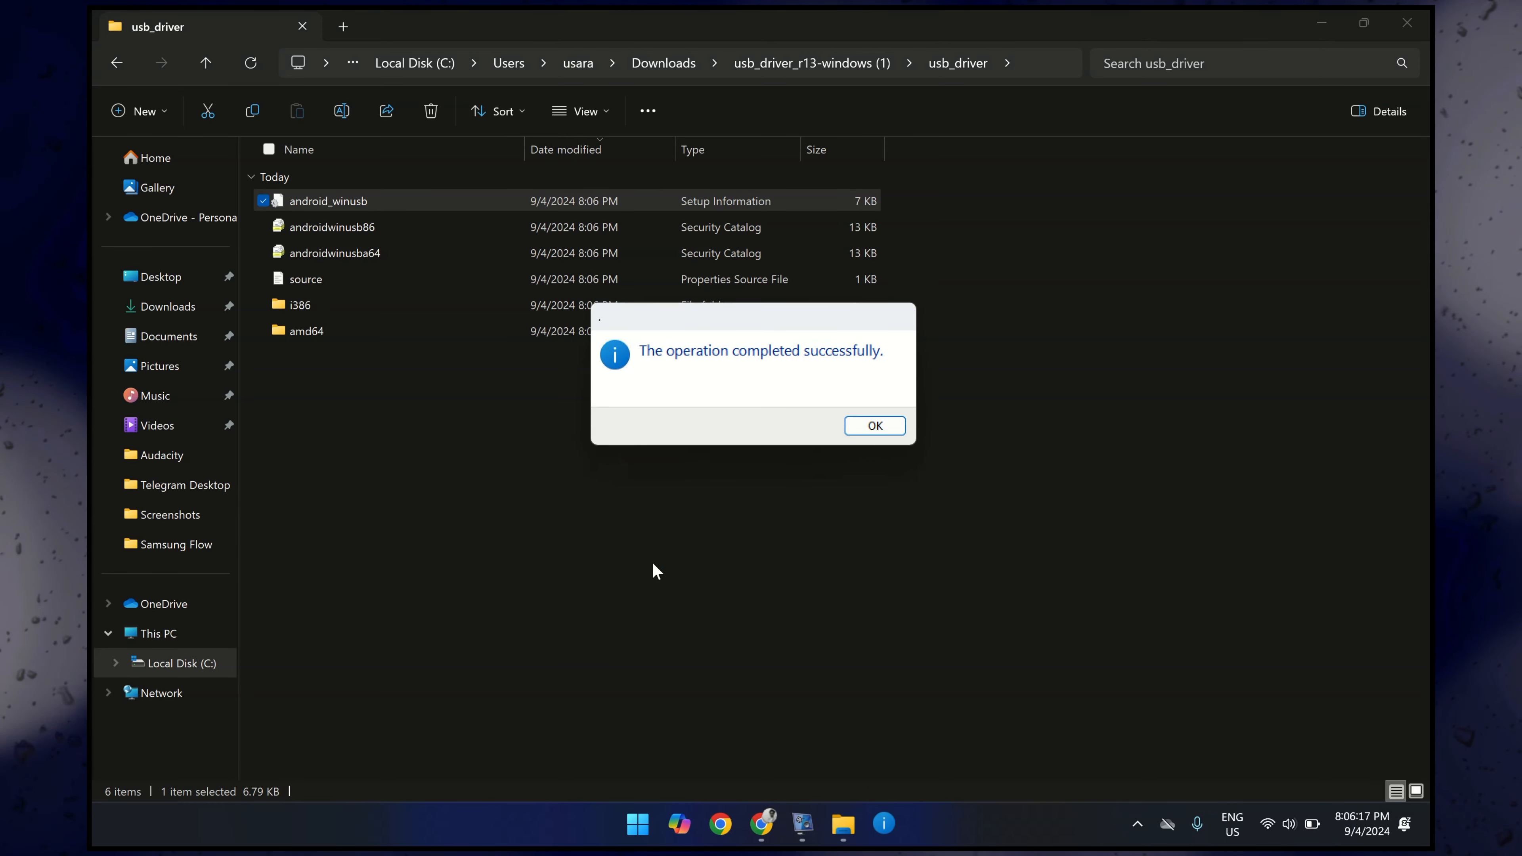
mouse_move(832, 362)
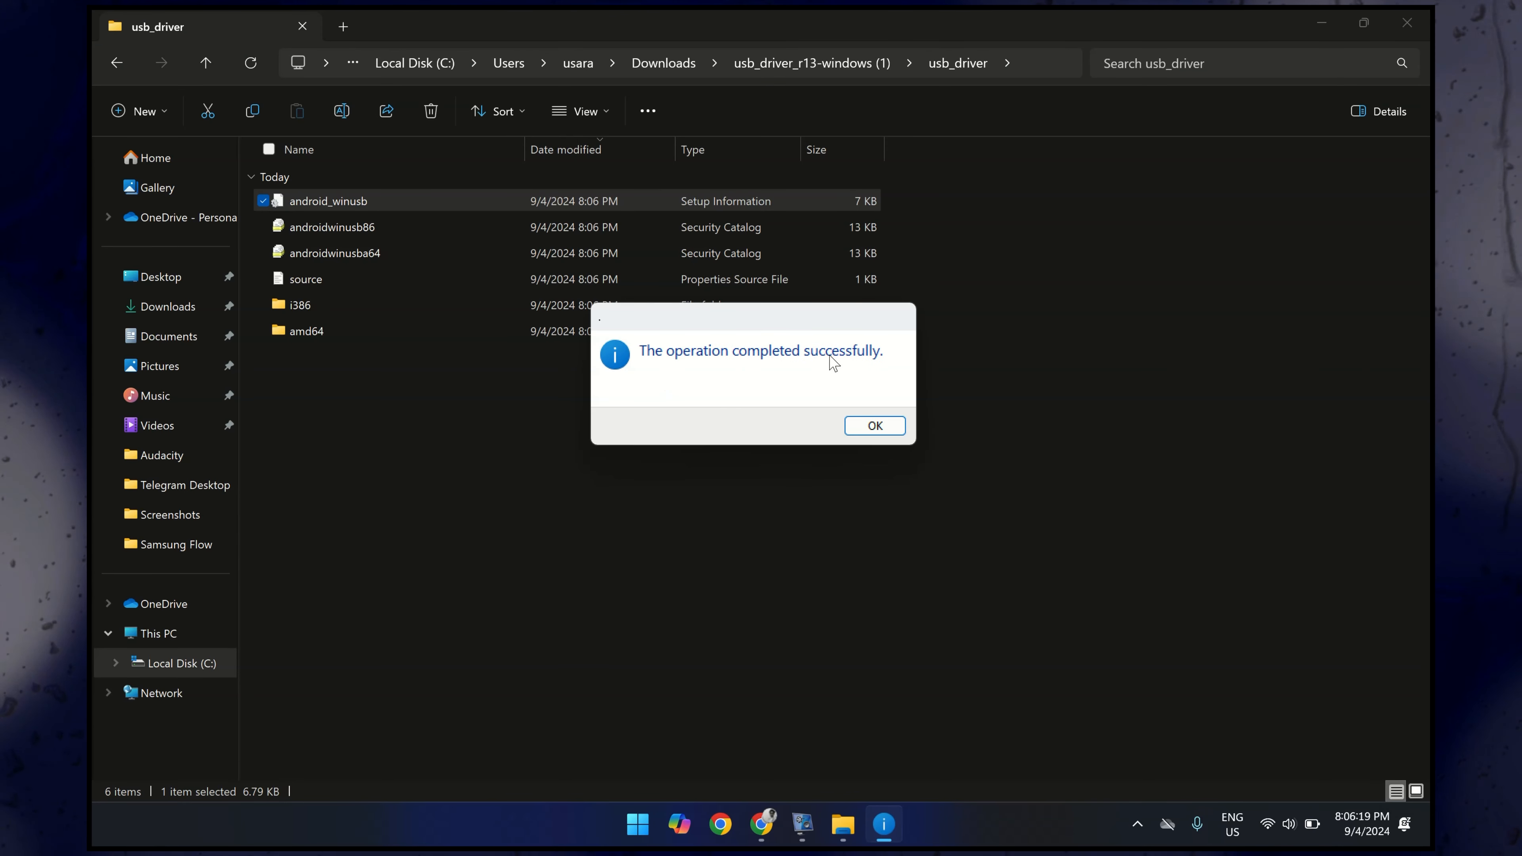
left_click(872, 425)
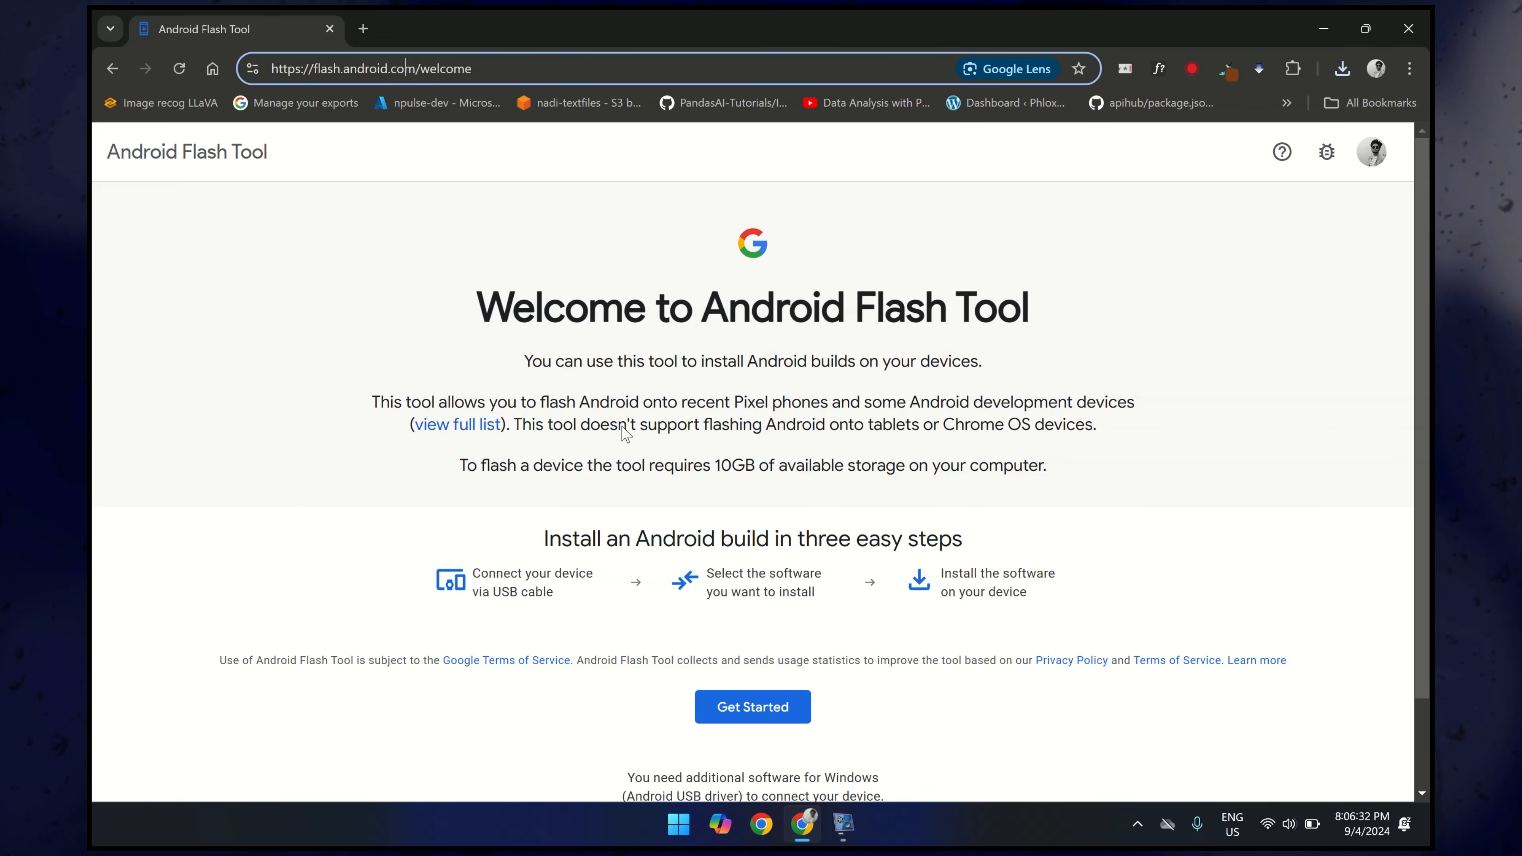
- Get Started with driver 'Already installed', allow ADB access, and list connected devices for the Pixel 6a
scroll("down", 3)
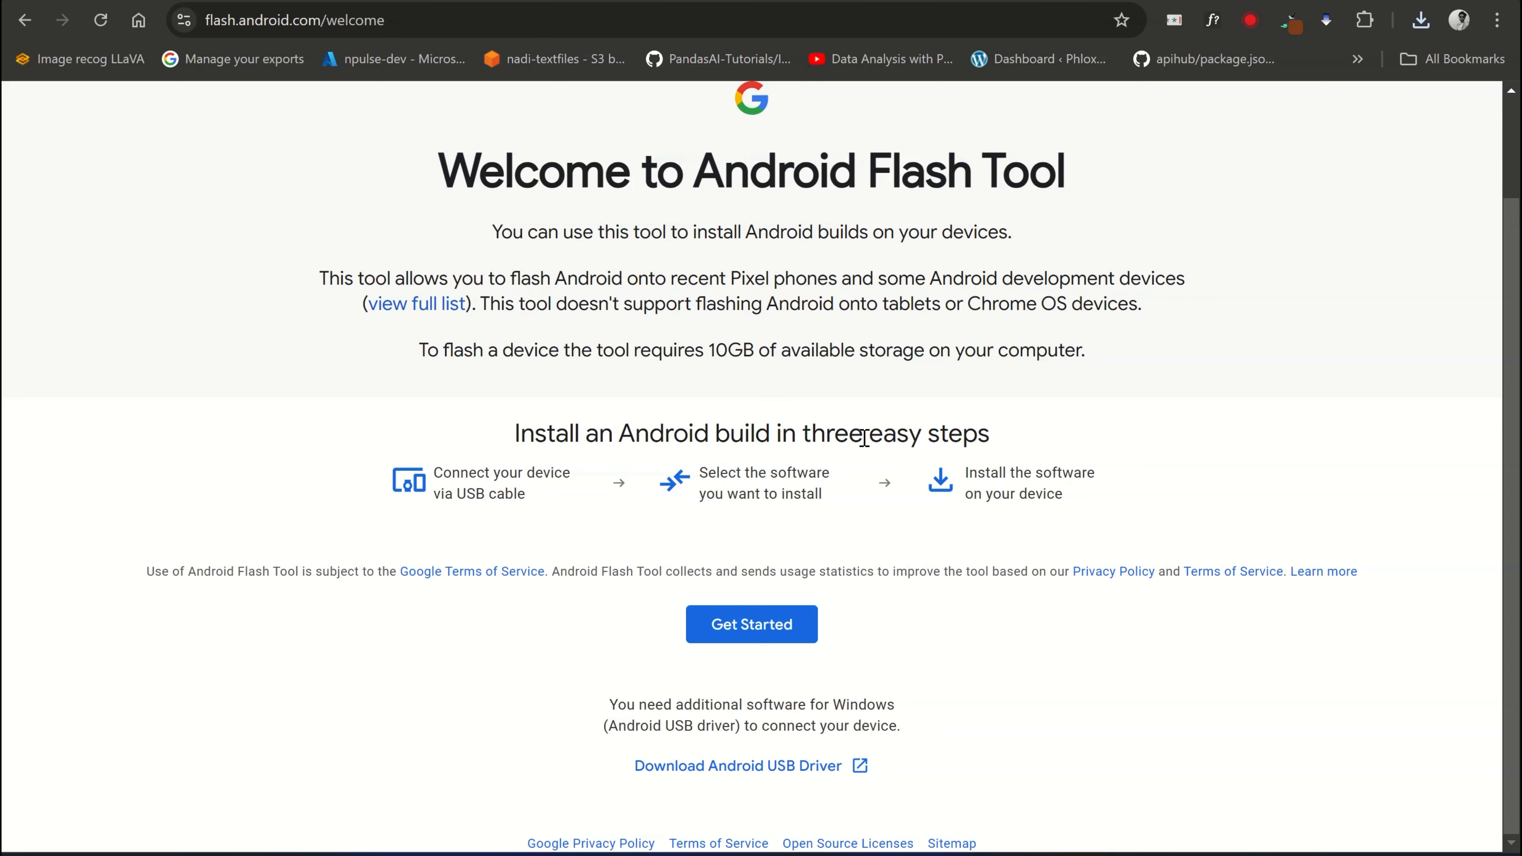
left_click(751, 624)
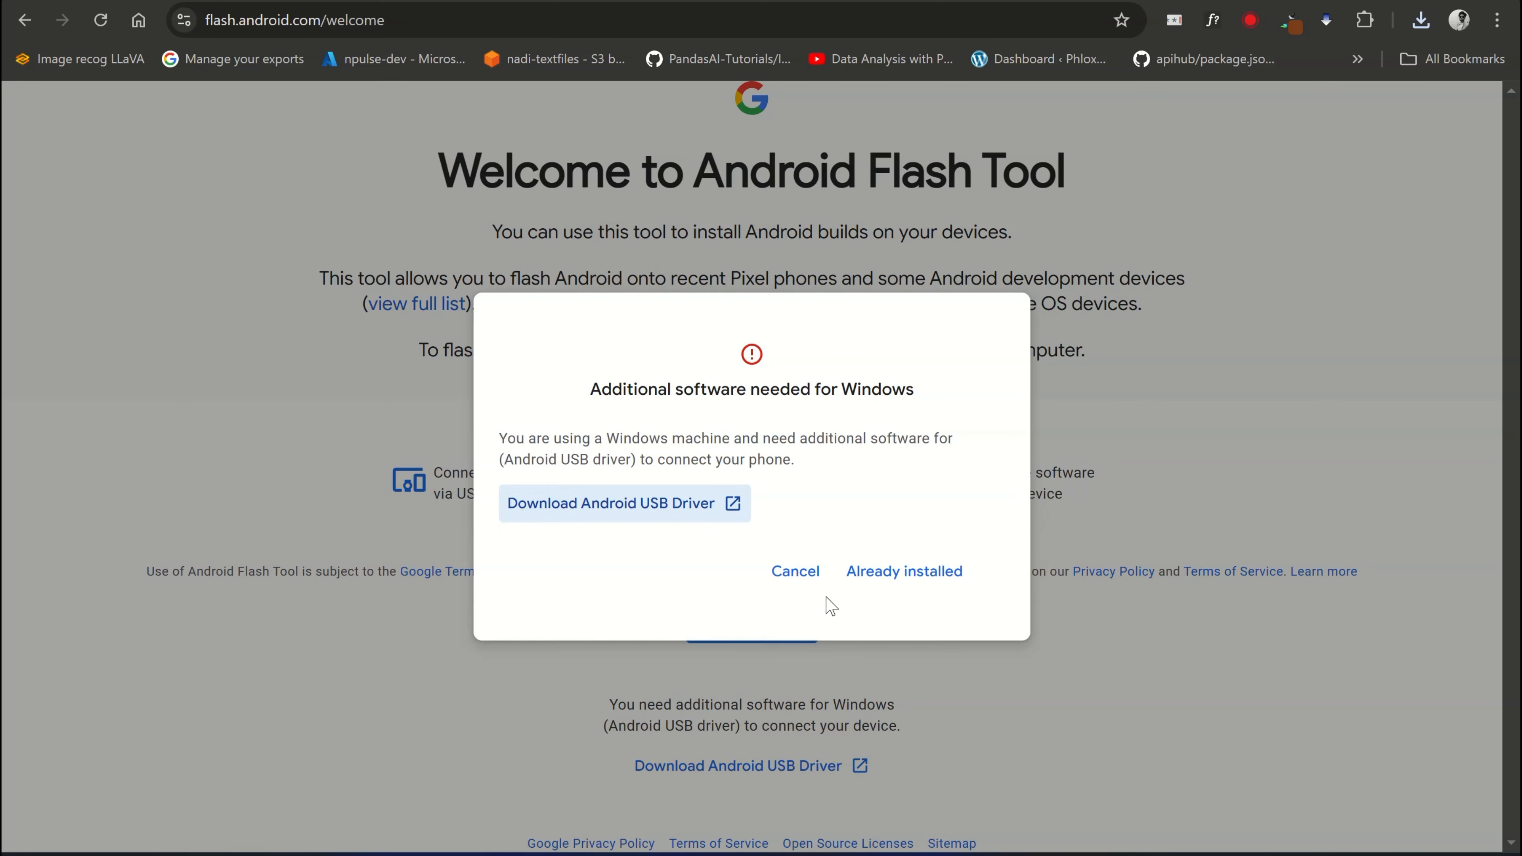
left_click(624, 502)
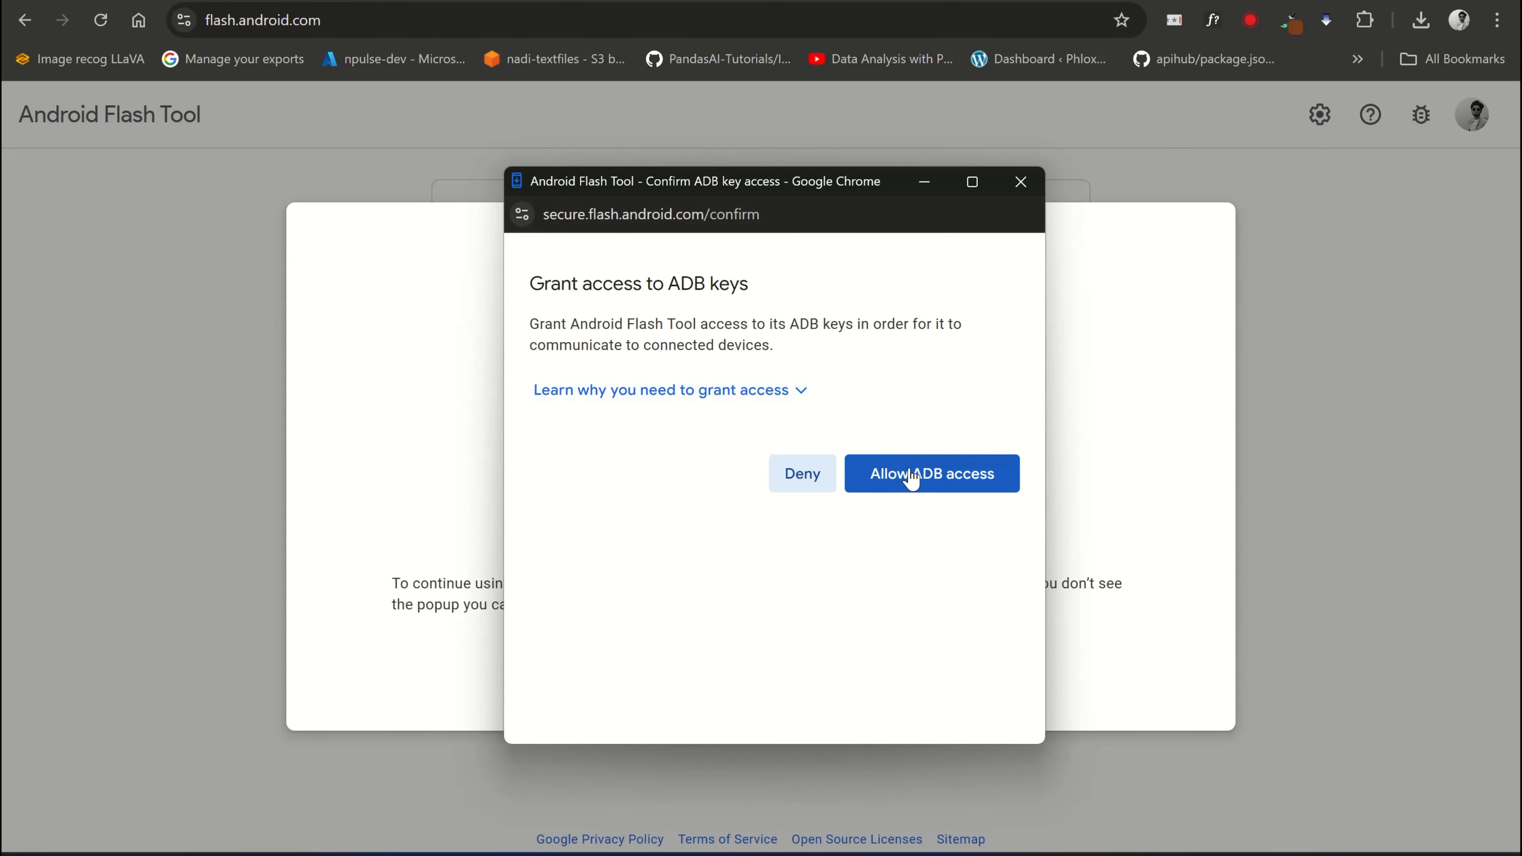
left_click(931, 474)
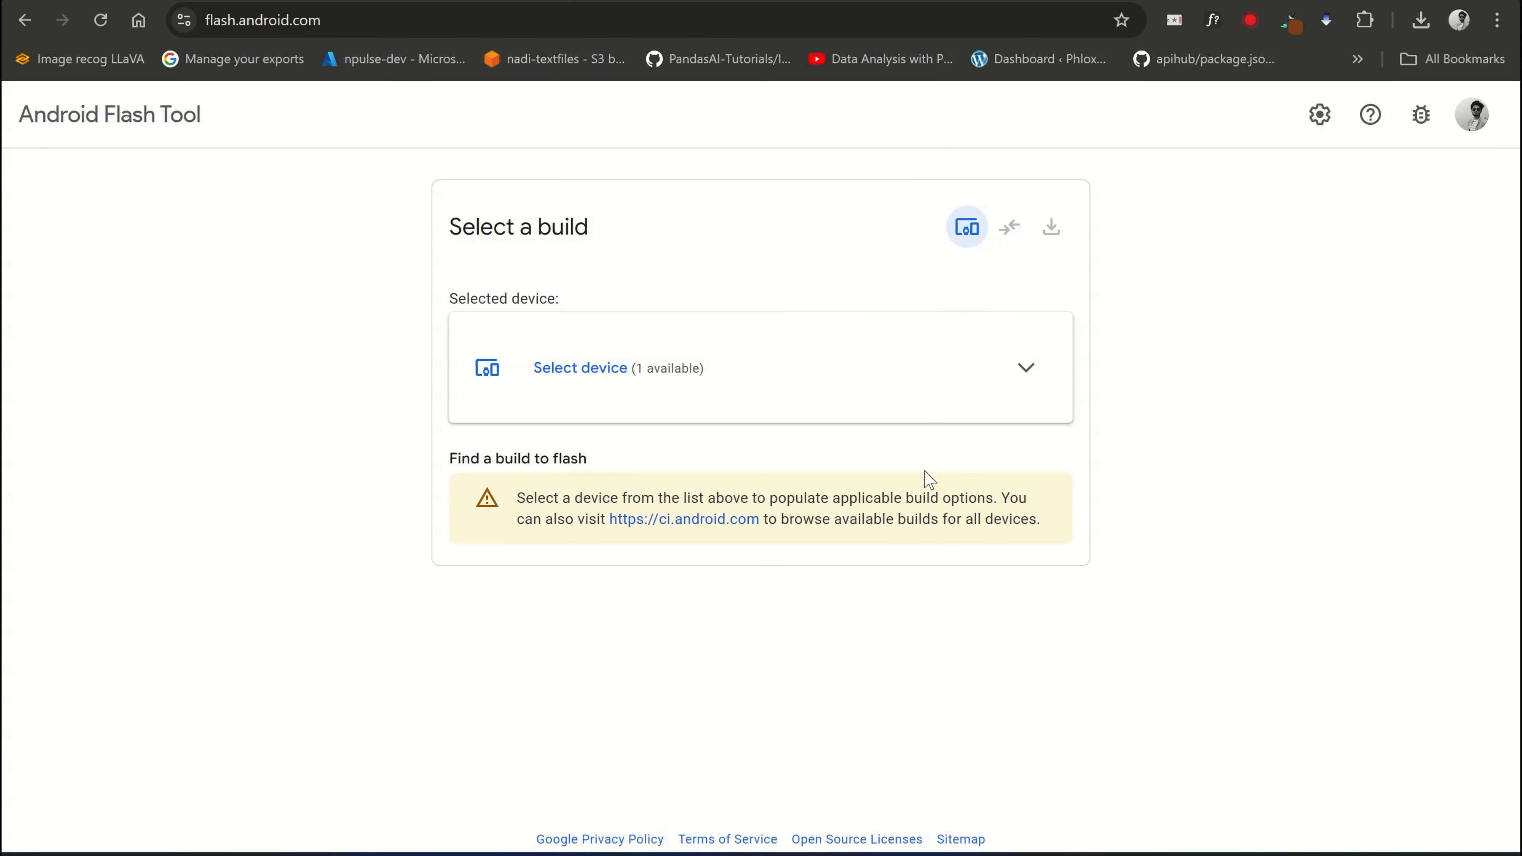
left_click(966, 226)
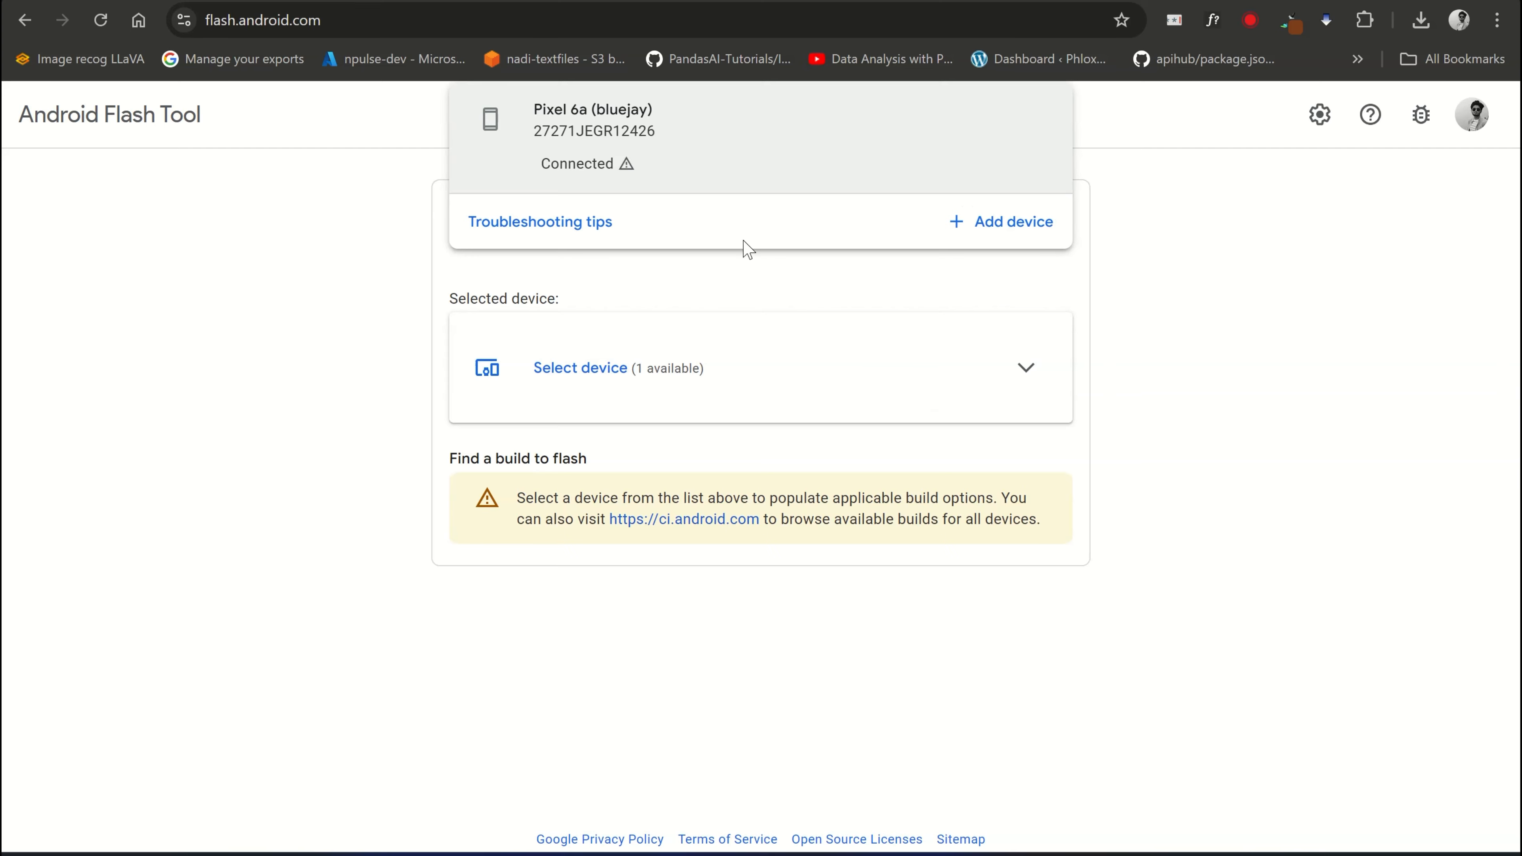
mouse_move(527, 116)
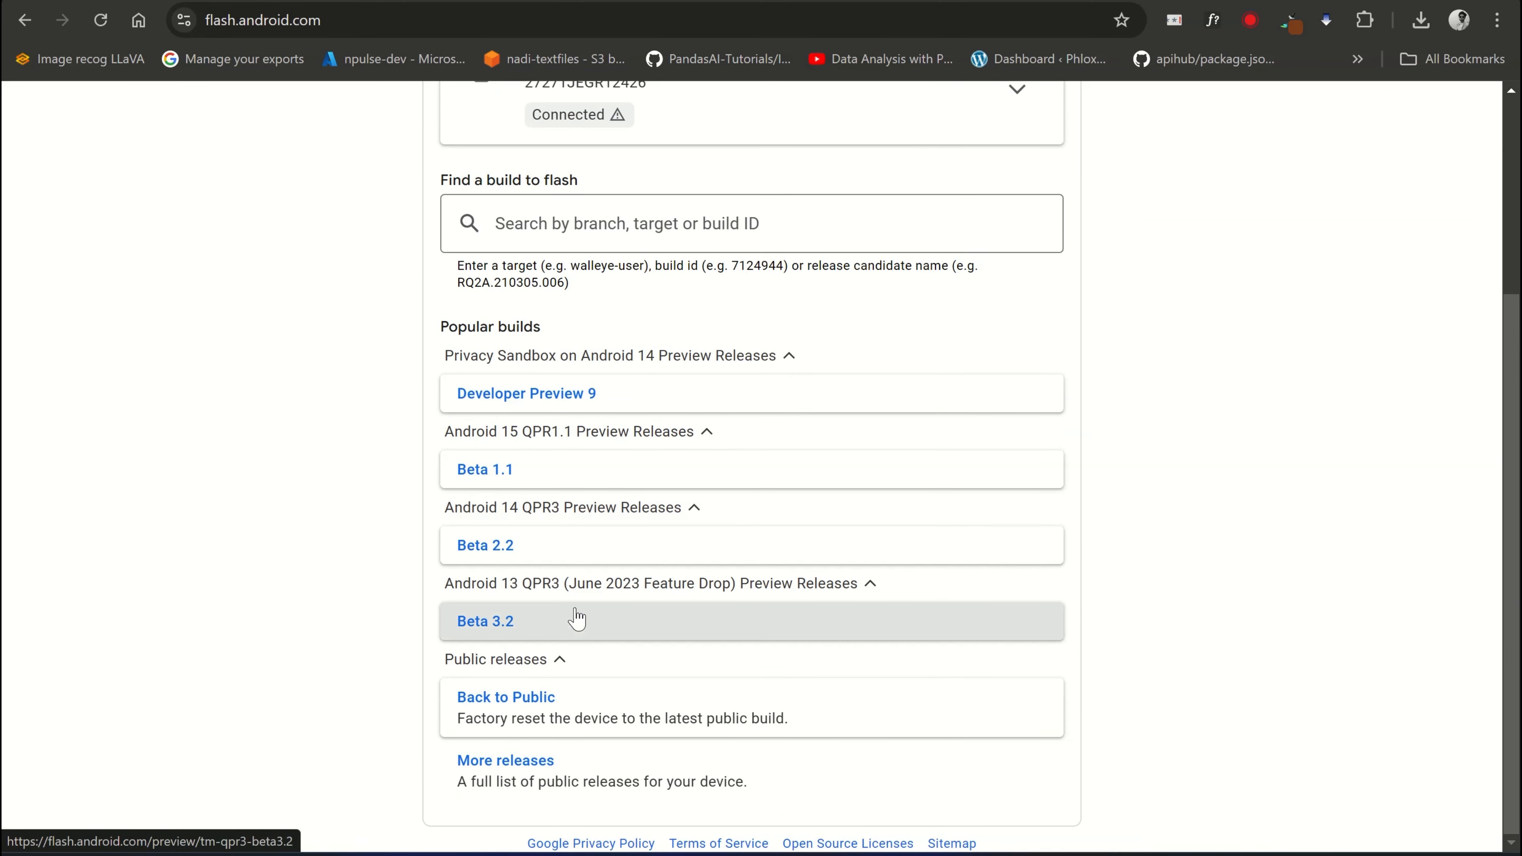
- Choose the Back to Public Android 14 build and review its Wipe, Lock Bootloader and Force Flash options
left_click(505, 697)
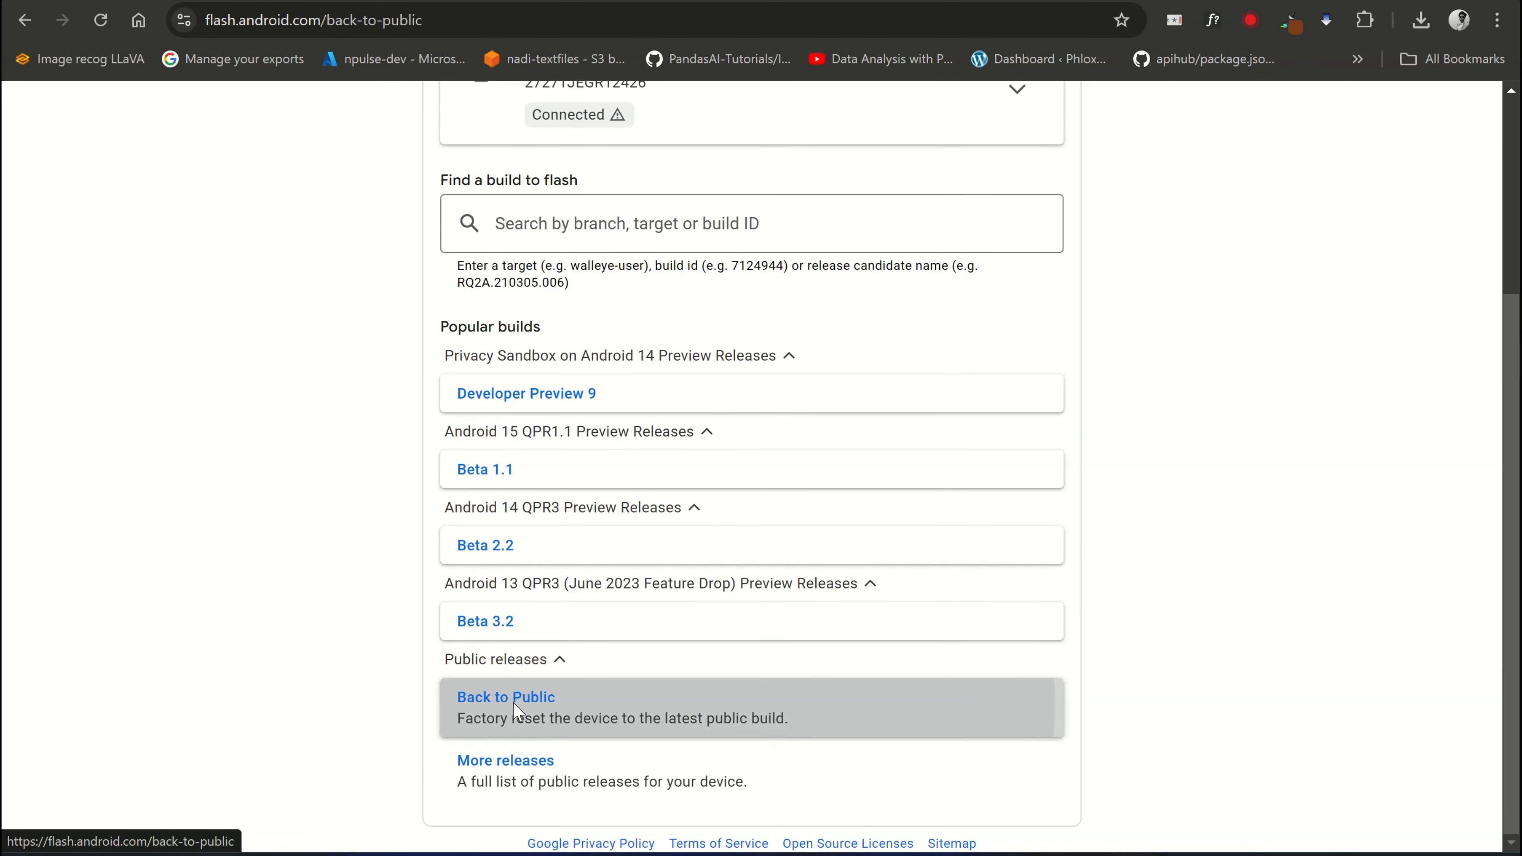
left_click(505, 696)
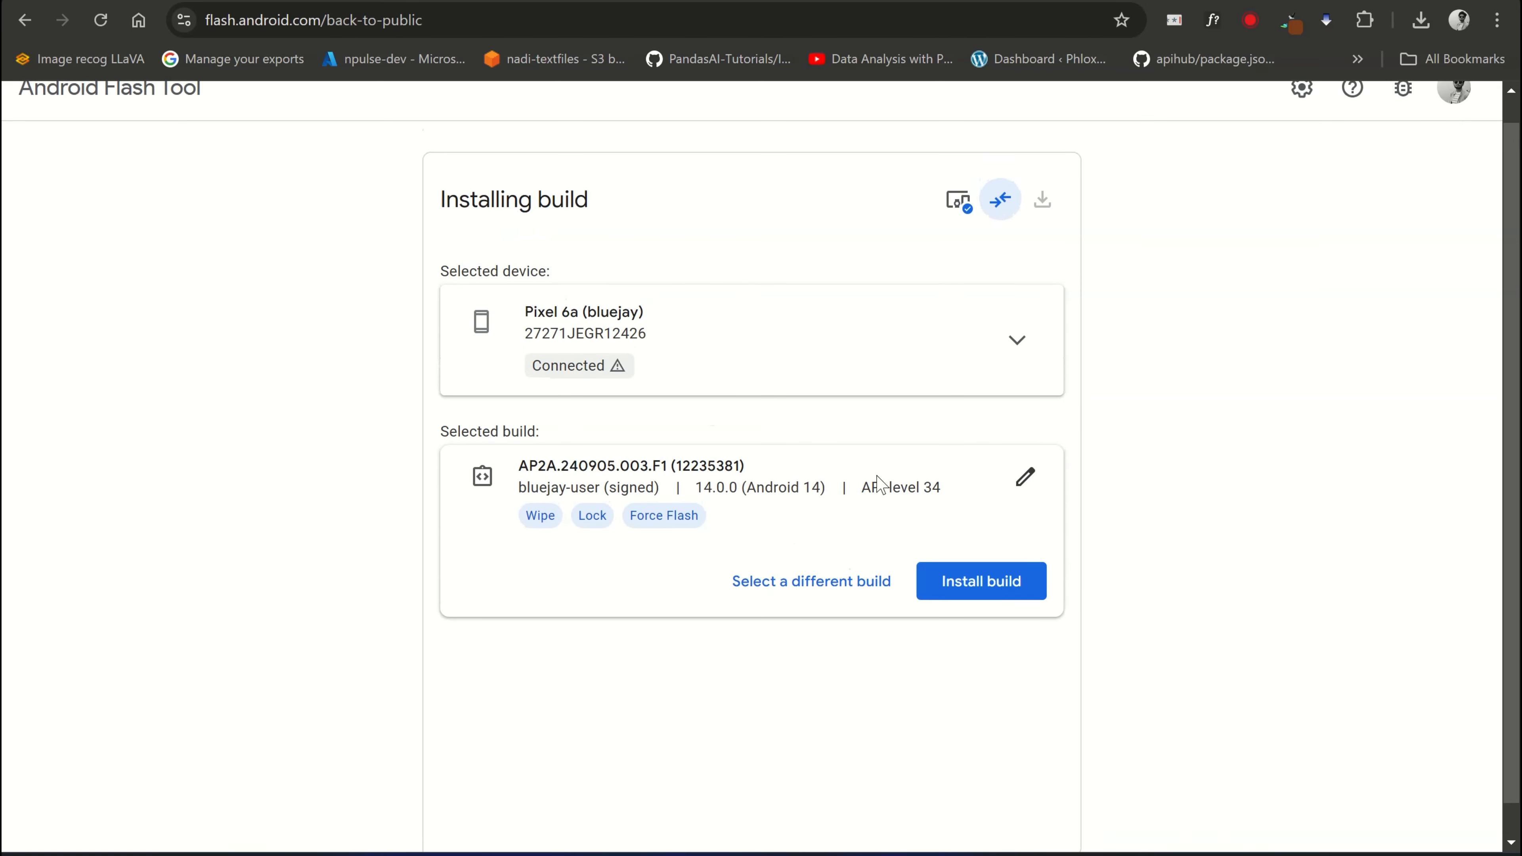
left_click(1025, 476)
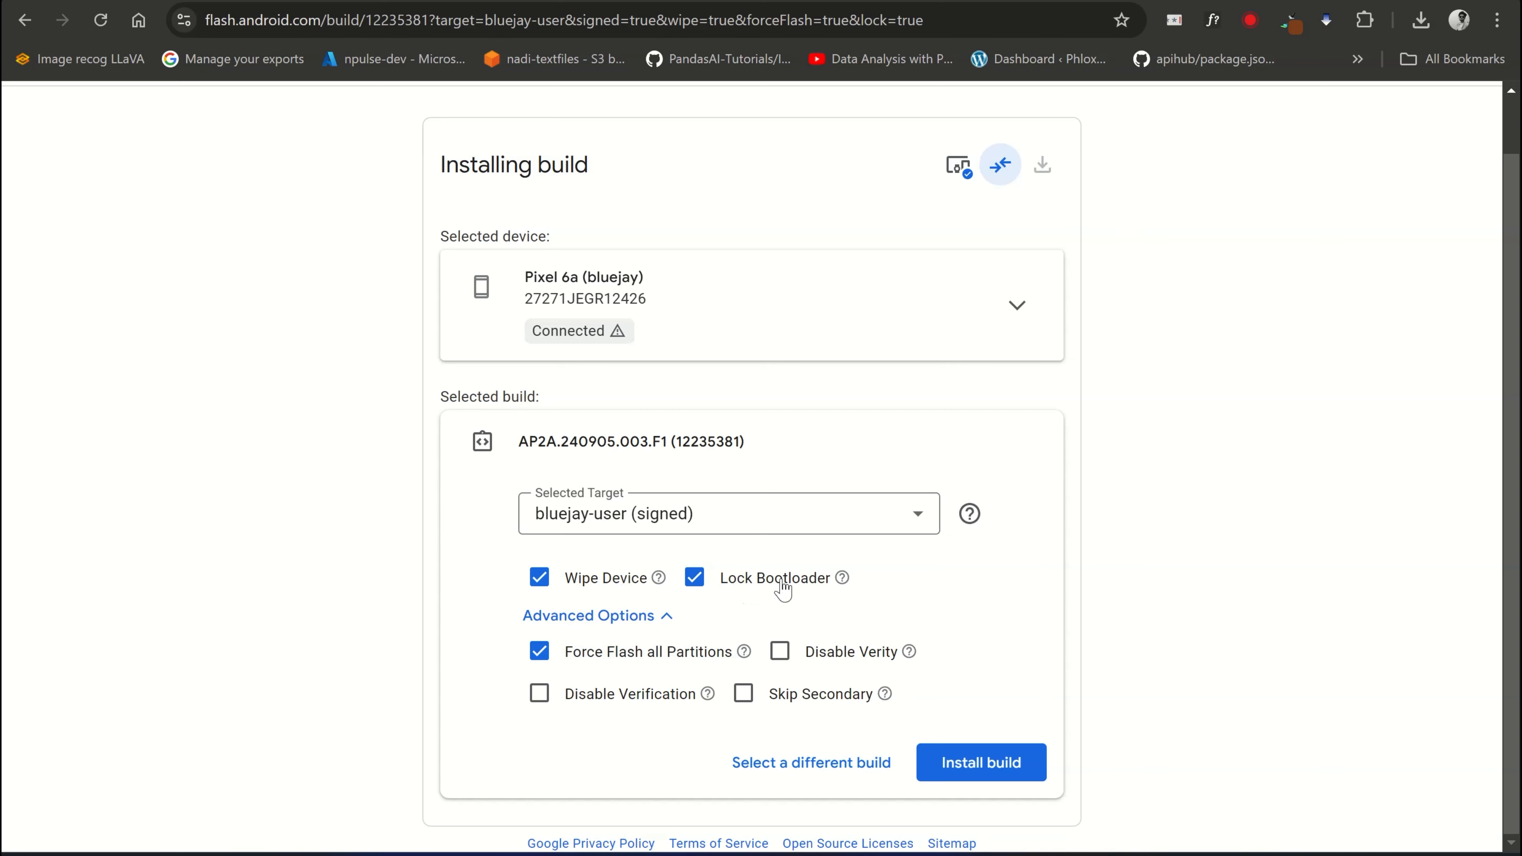
mouse_move(826, 589)
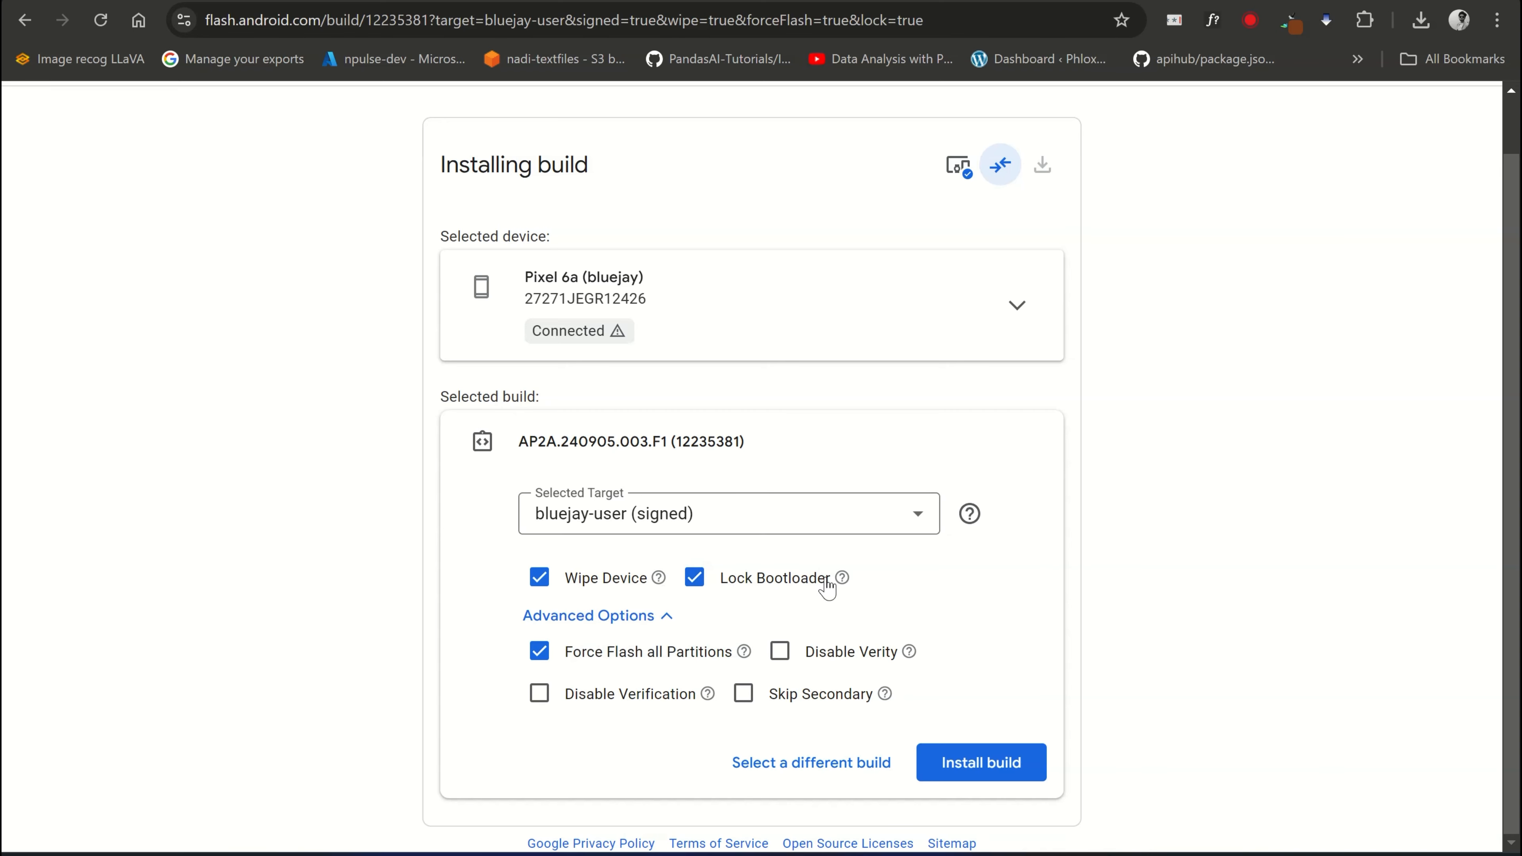
mouse_move(709, 650)
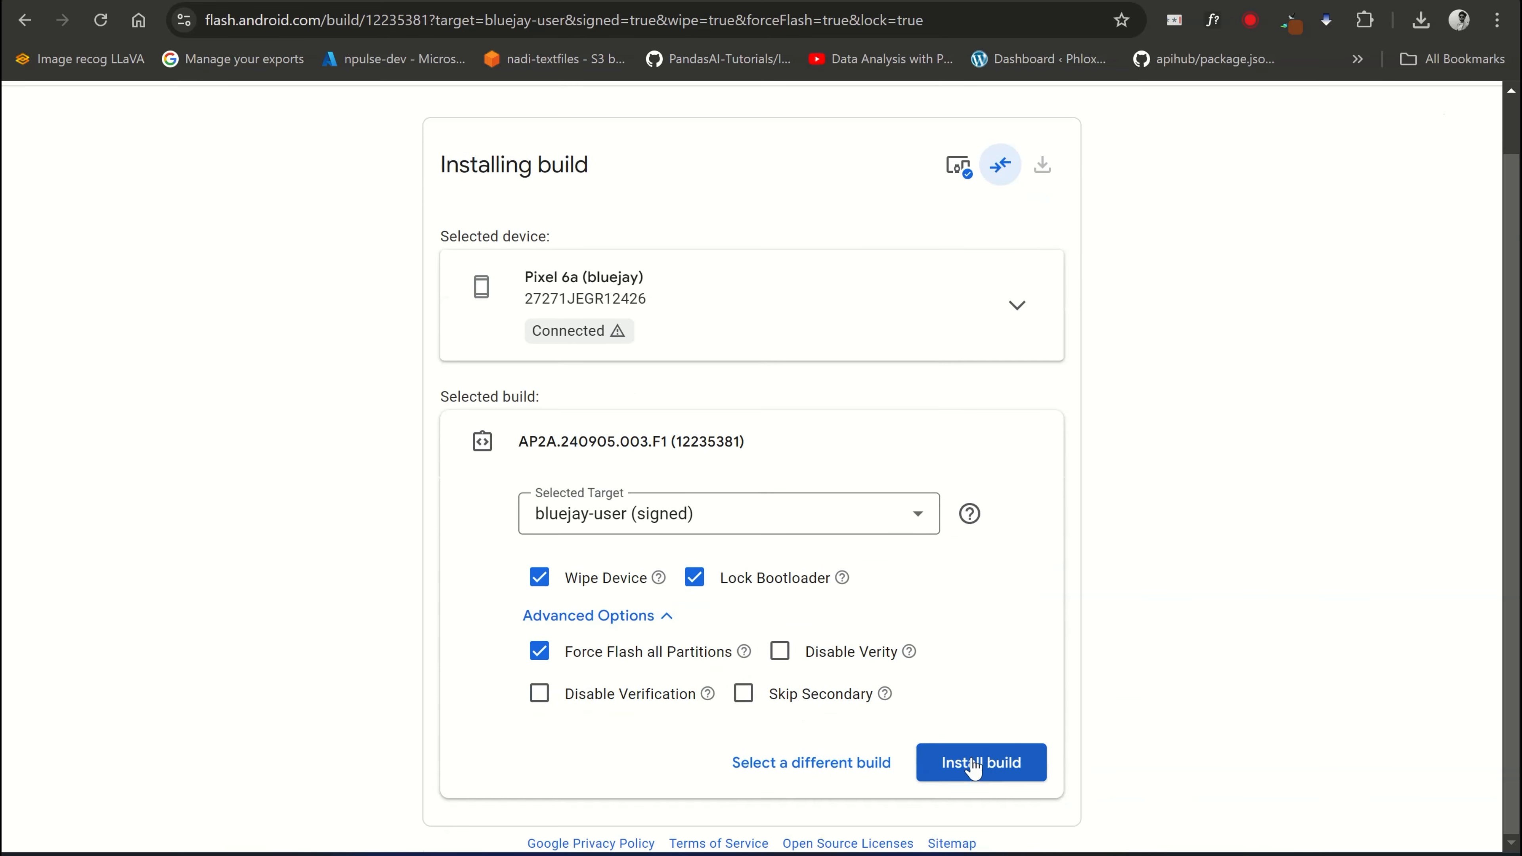
- Install the selected build and confirm past the data-erase warnings
left_click(980, 762)
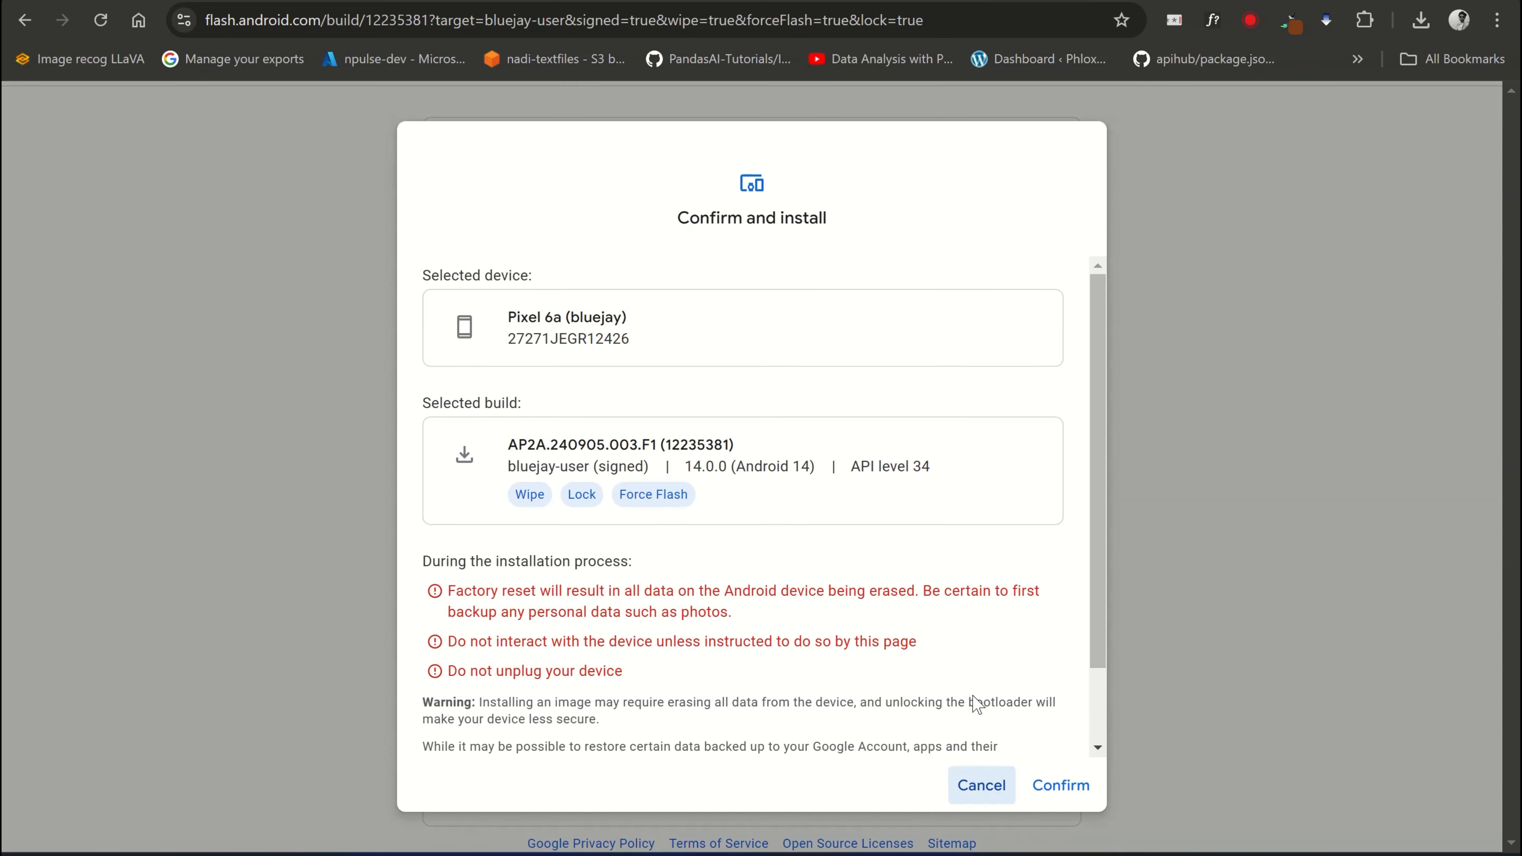
scroll("down", 3)
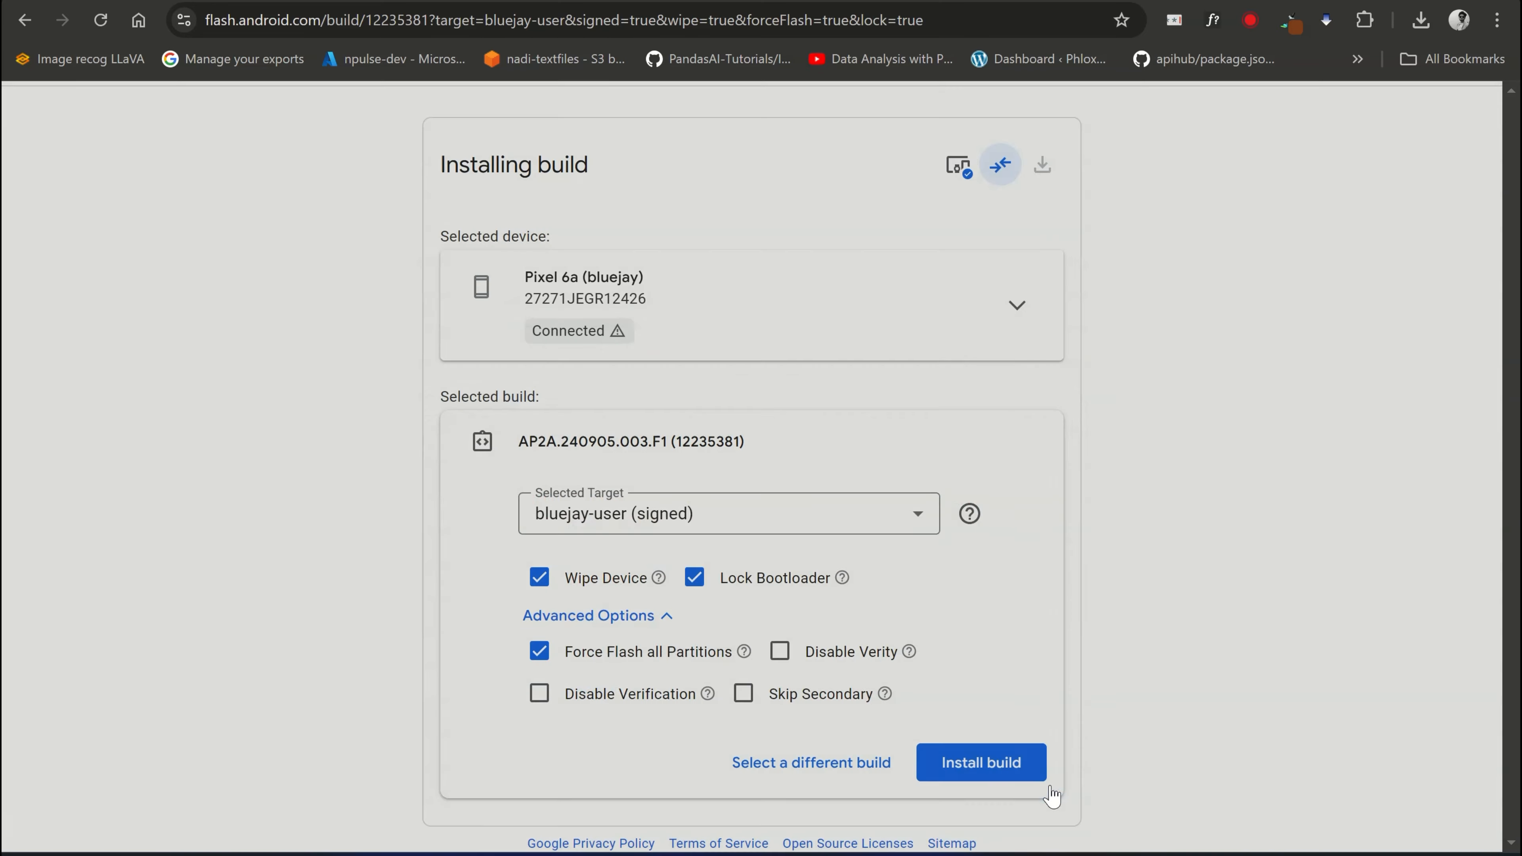
left_click(980, 761)
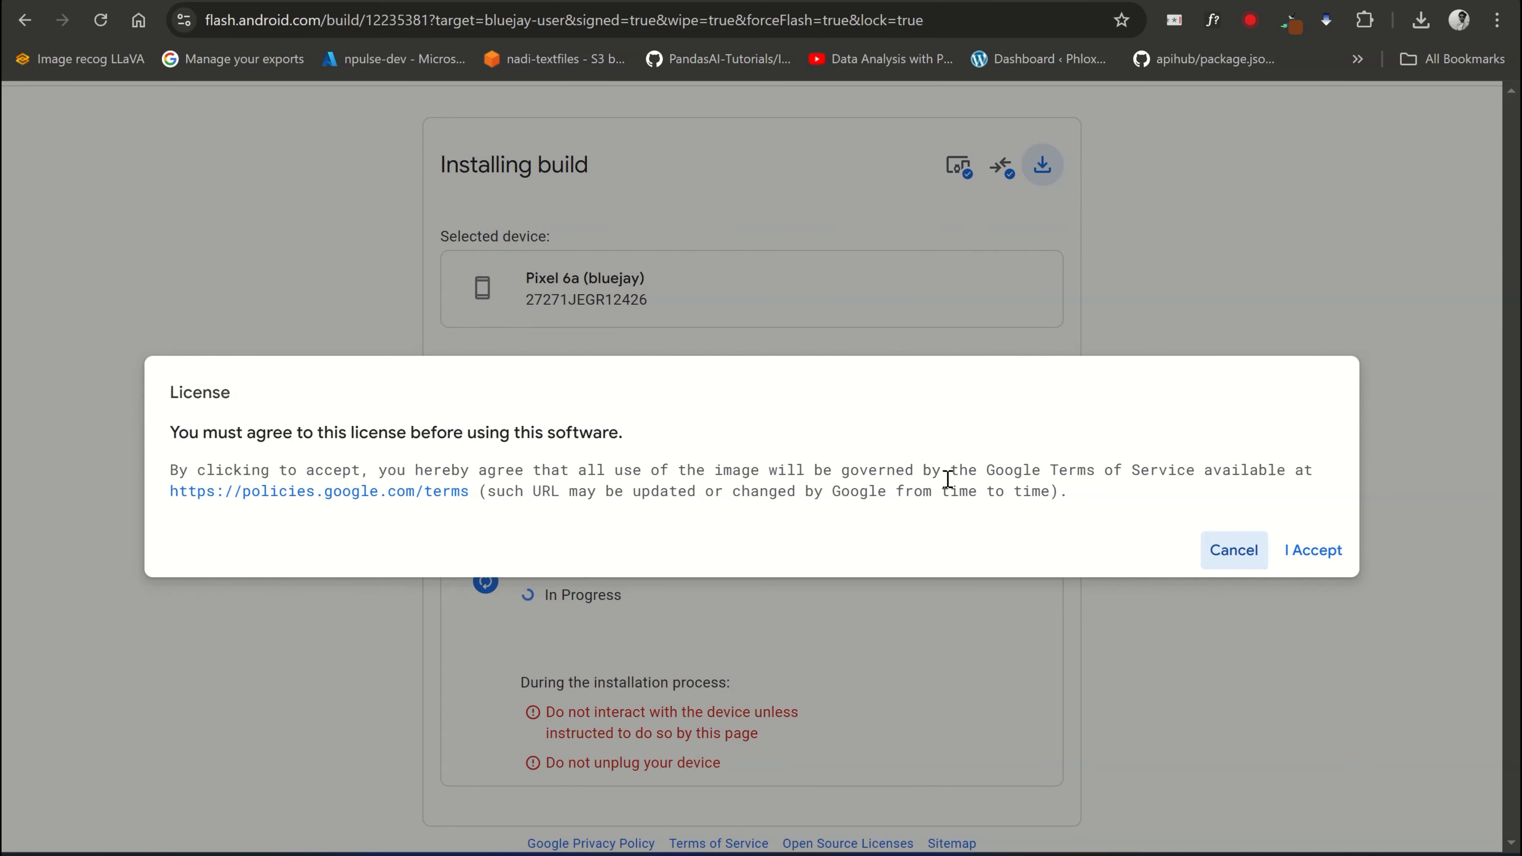
- Accept the license so the Android 14 build download starts and progresses
left_click(1313, 550)
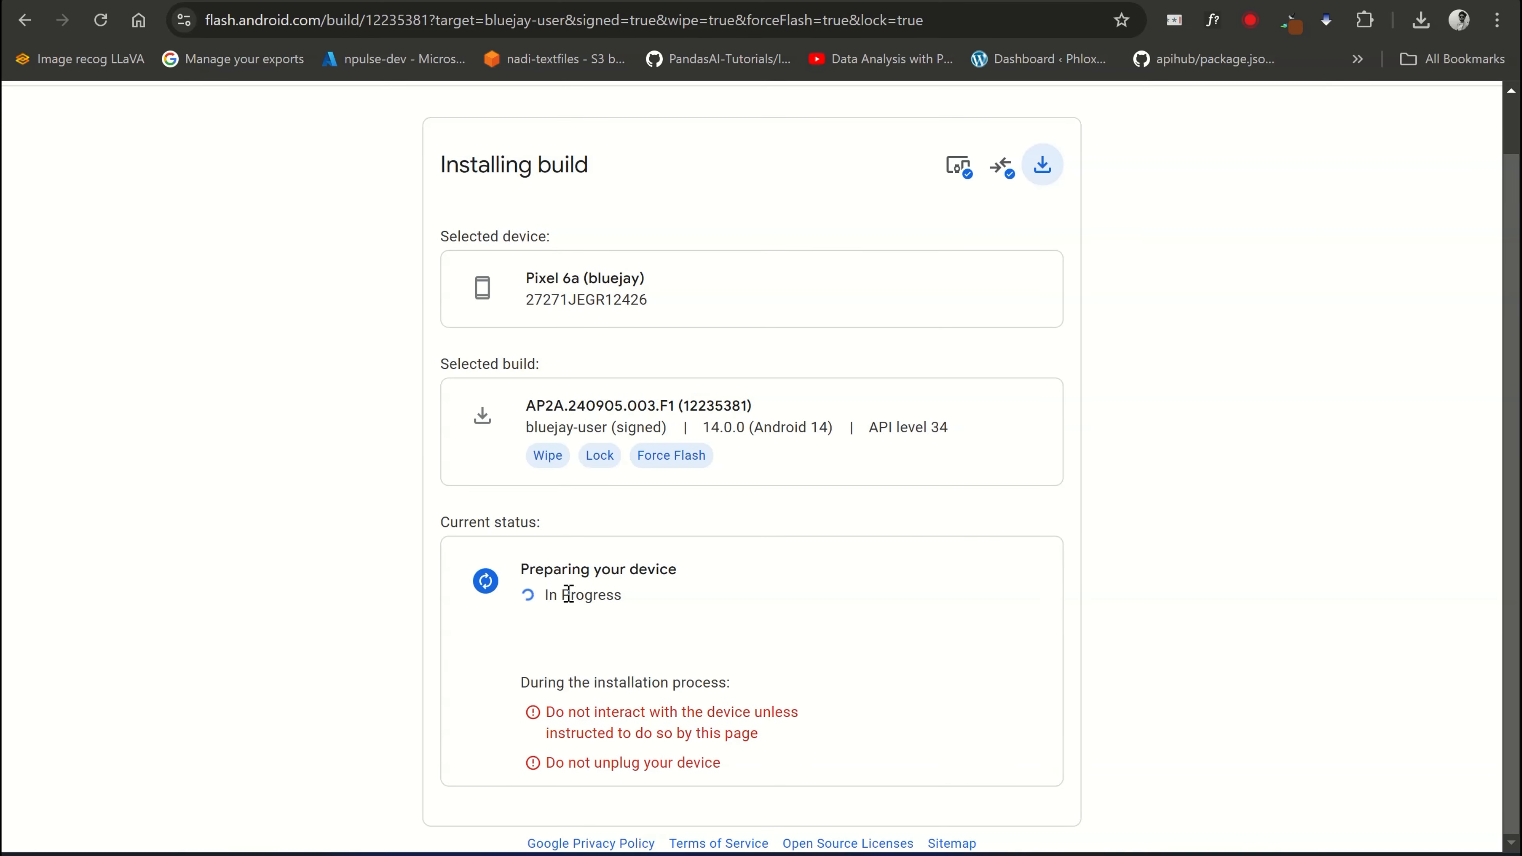
double_click(582, 594)
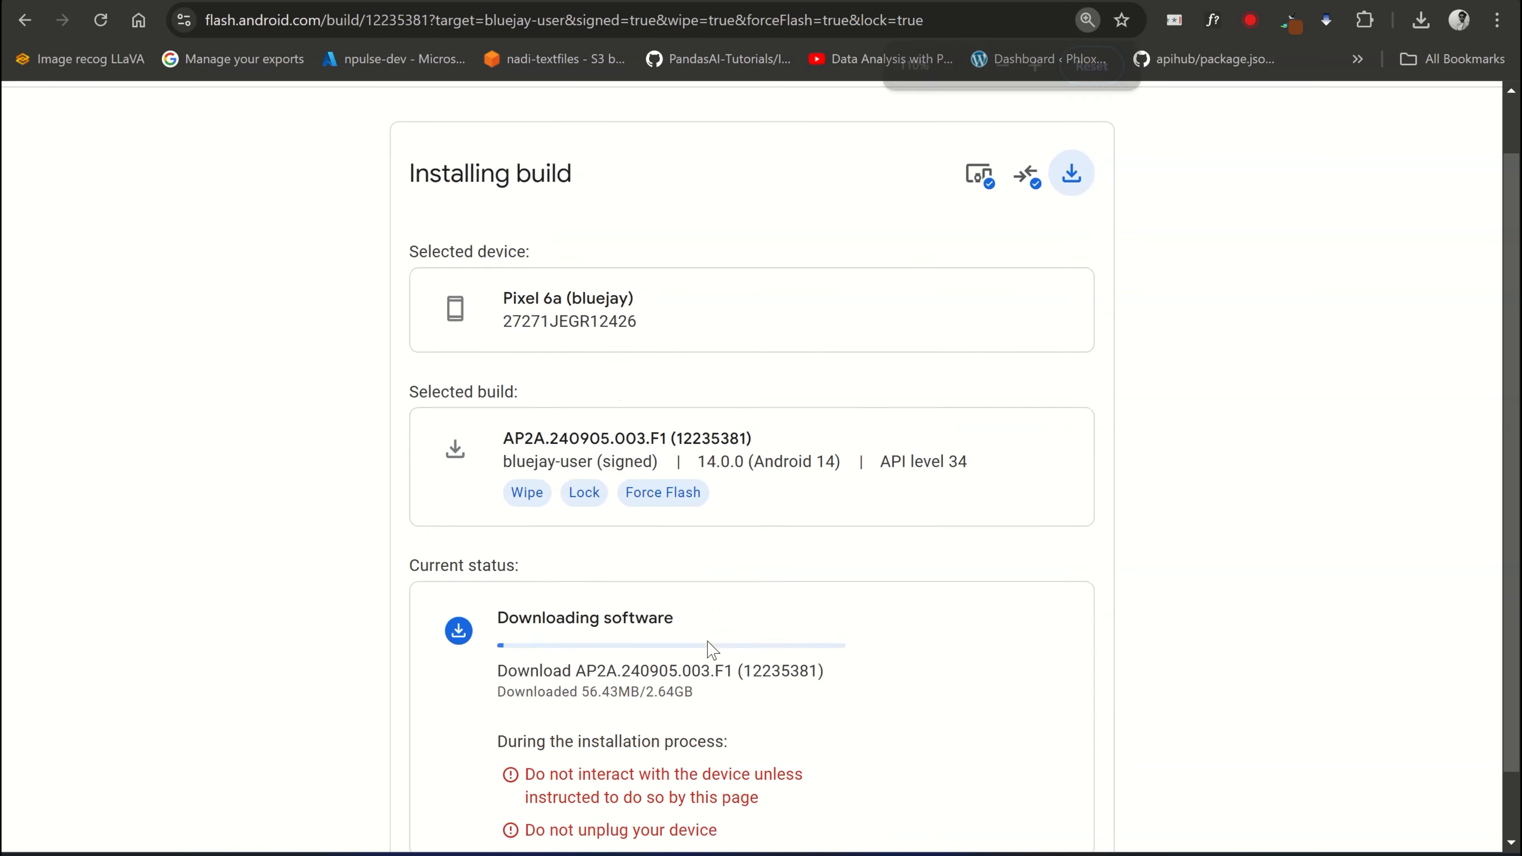
scroll("down", 3)
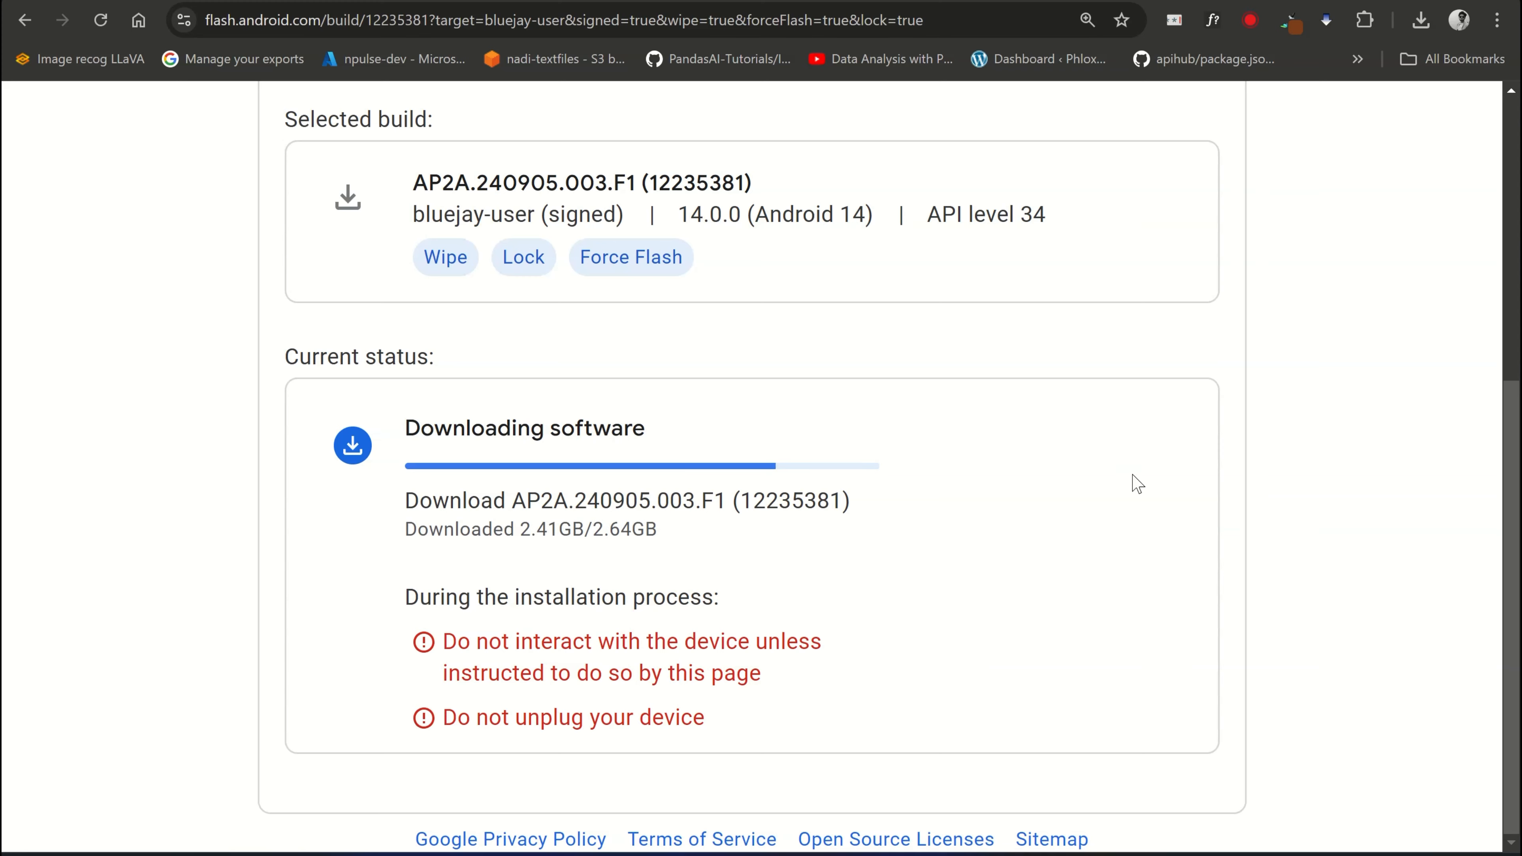
mouse_move(1037, 627)
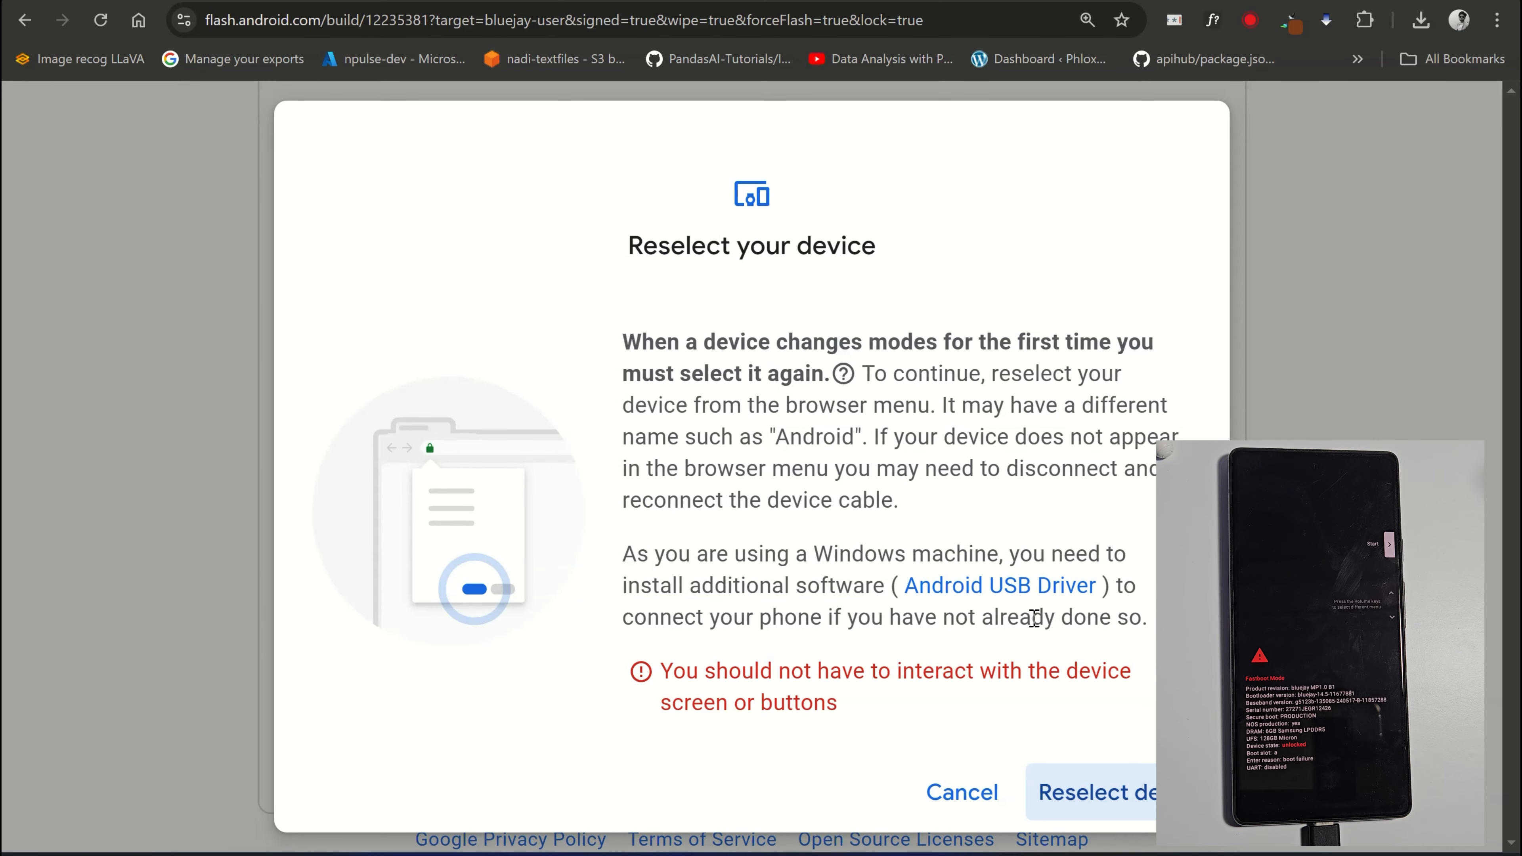
- Reselect the Pixel after it switched into fastboot mode
left_click(1094, 792)
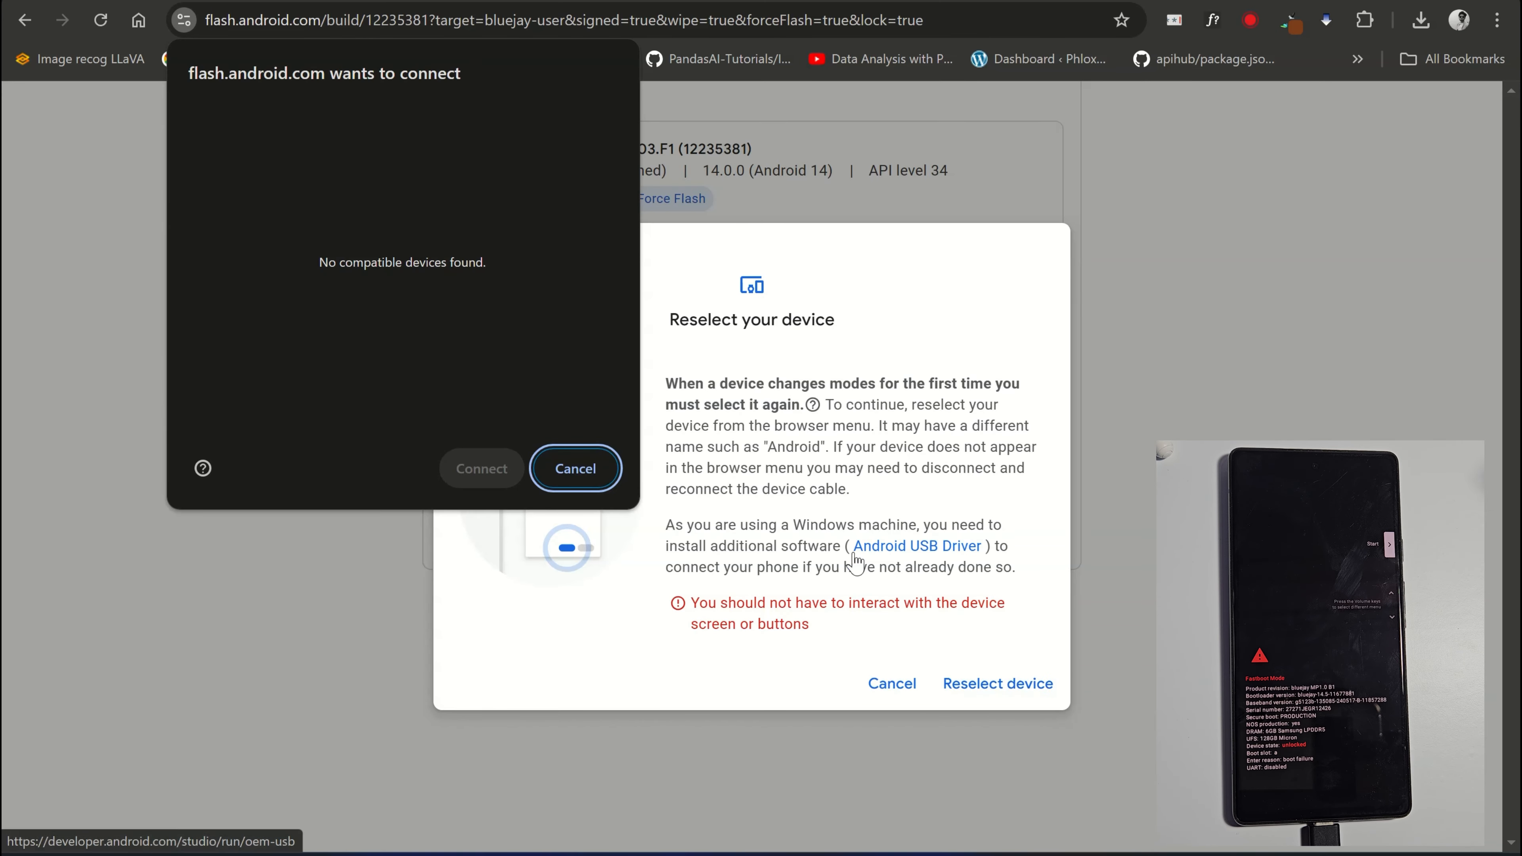
mouse_move(514, 328)
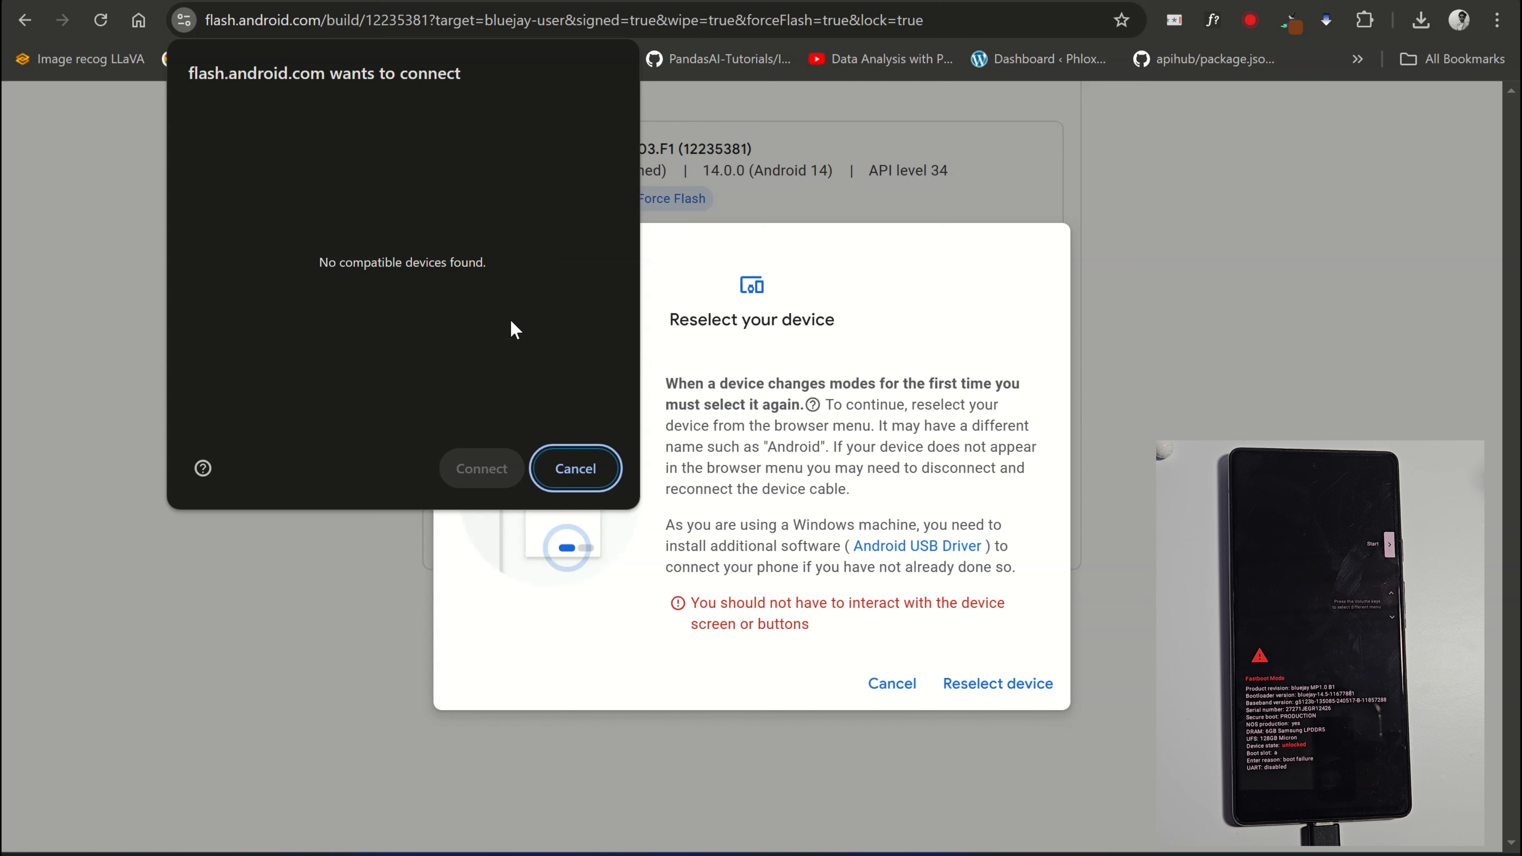
mouse_move(660, 322)
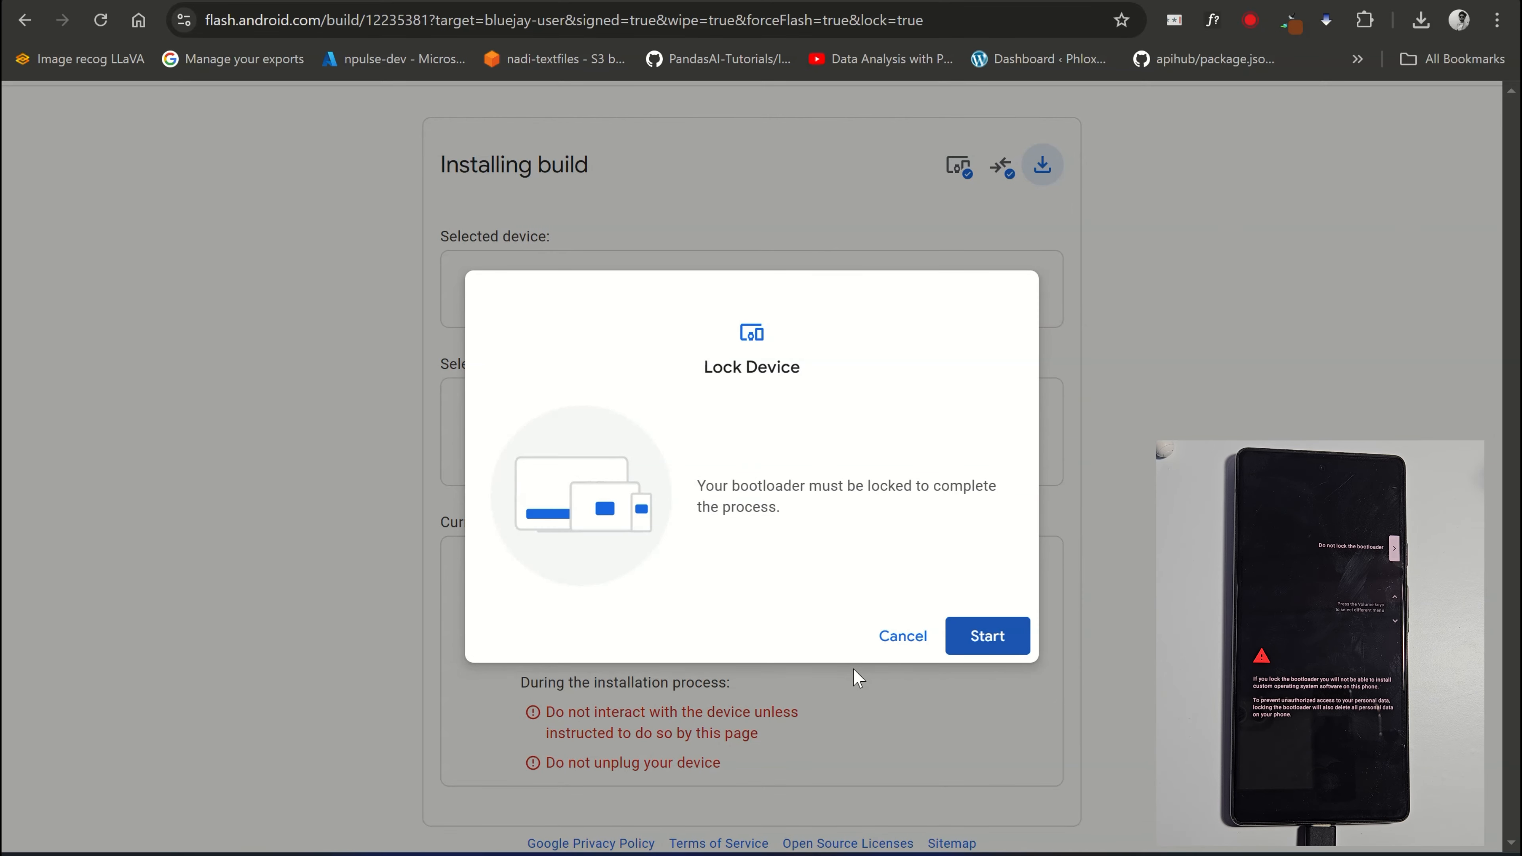
mouse_move(857, 645)
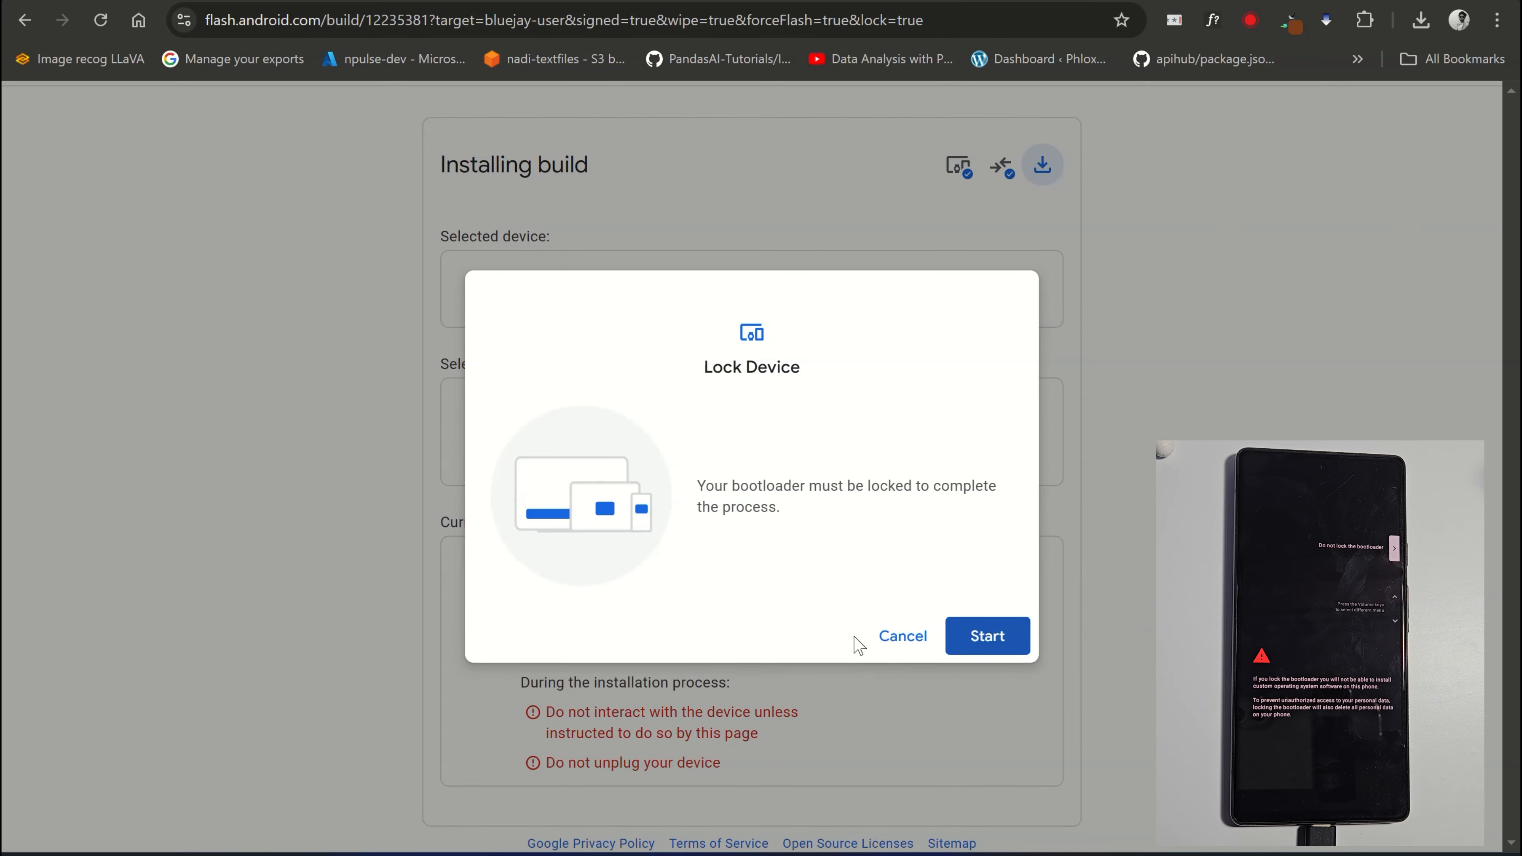
- Start the Lock Device step and mark it Done once the phone confirms the bootloader lock
left_click(985, 635)
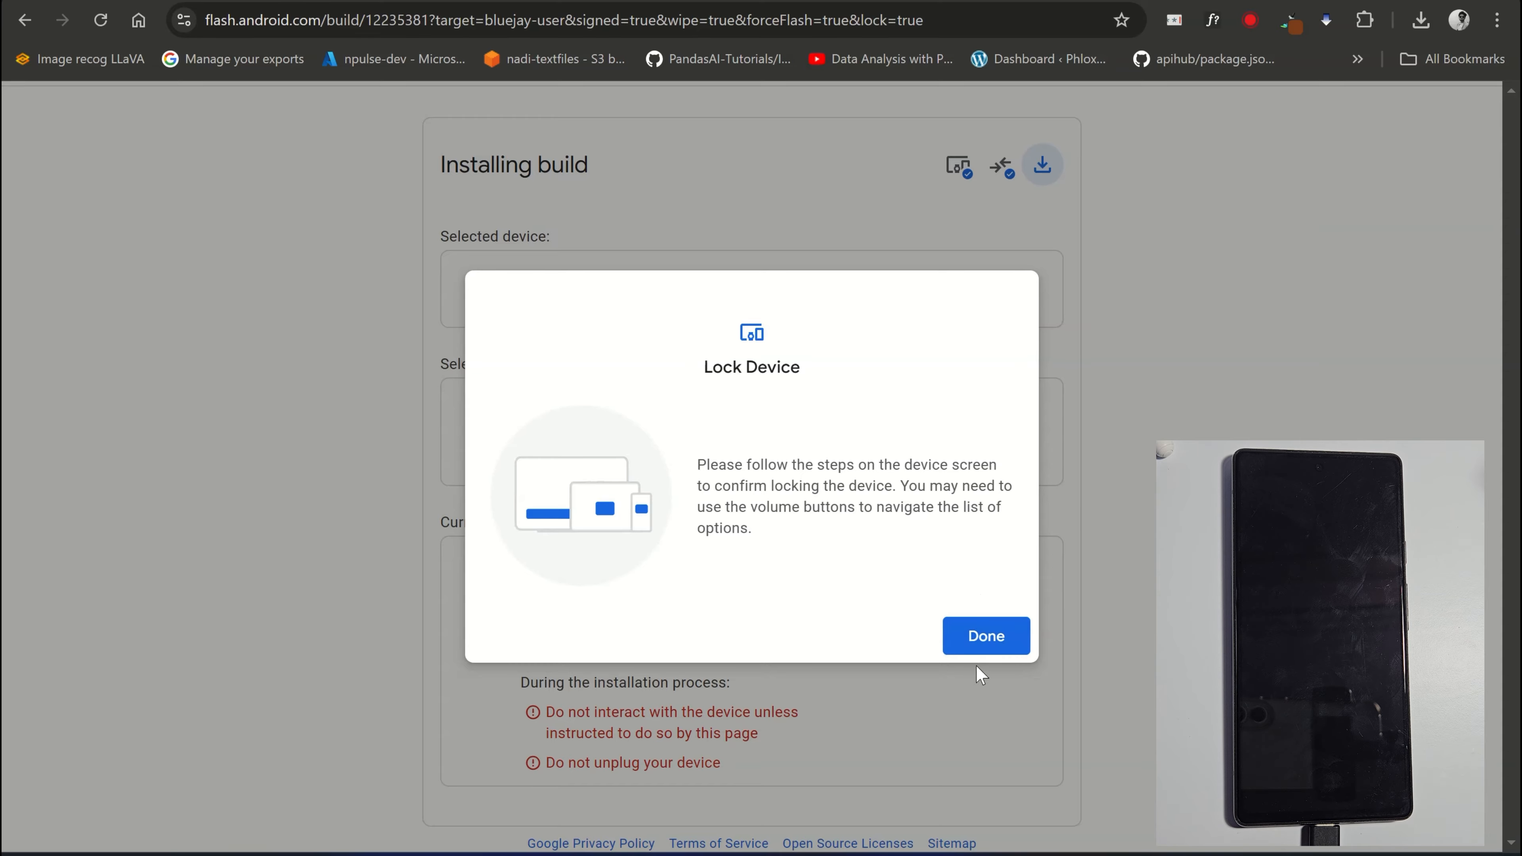
left_click(984, 636)
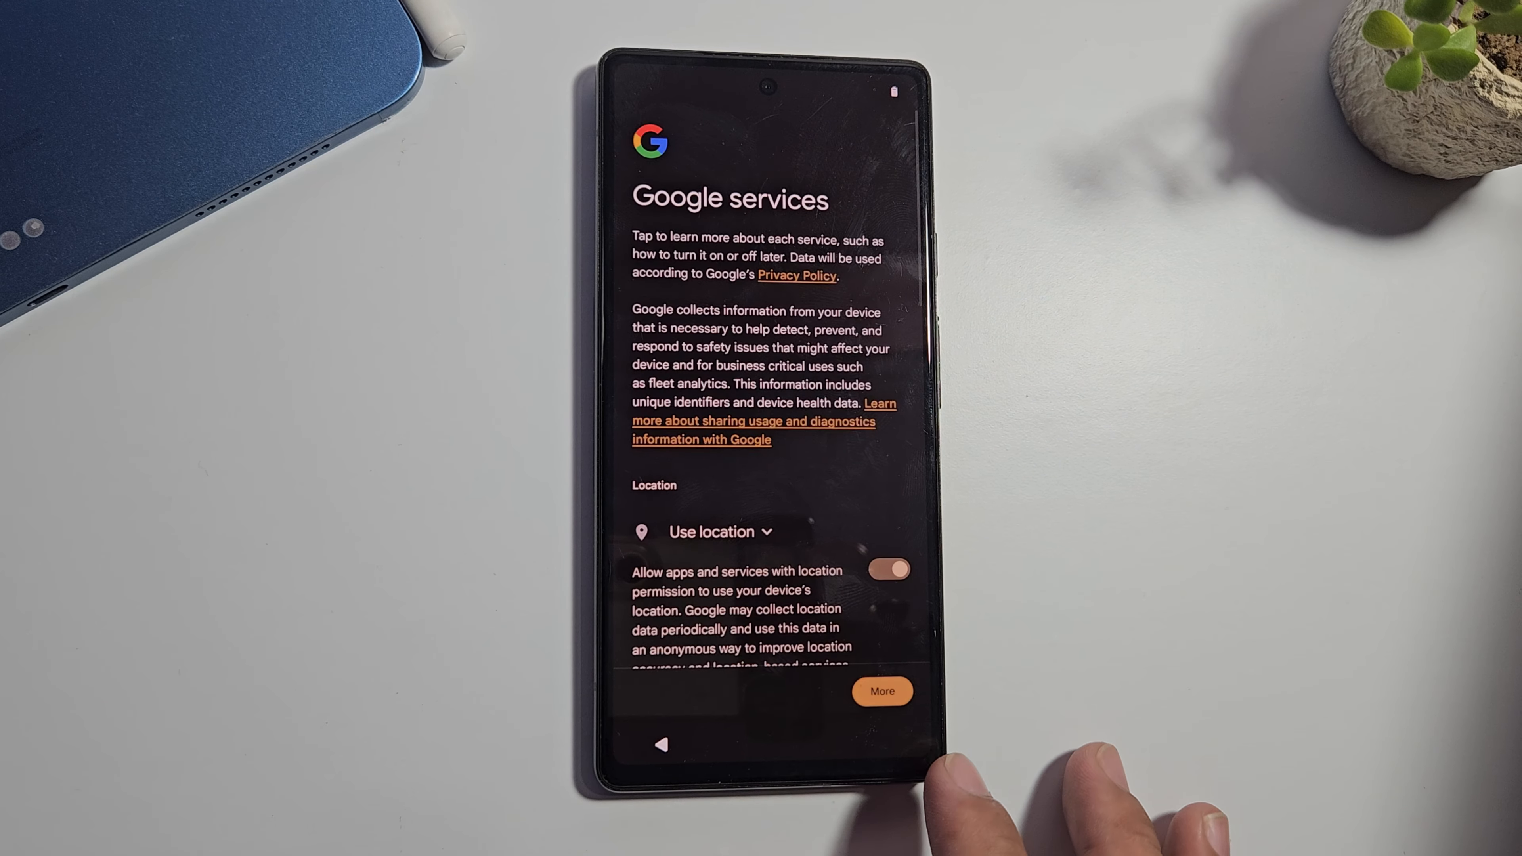
- Finish Google services setup, view All apps, restart the Pixel and tap its lock screen
left_click(881, 690)
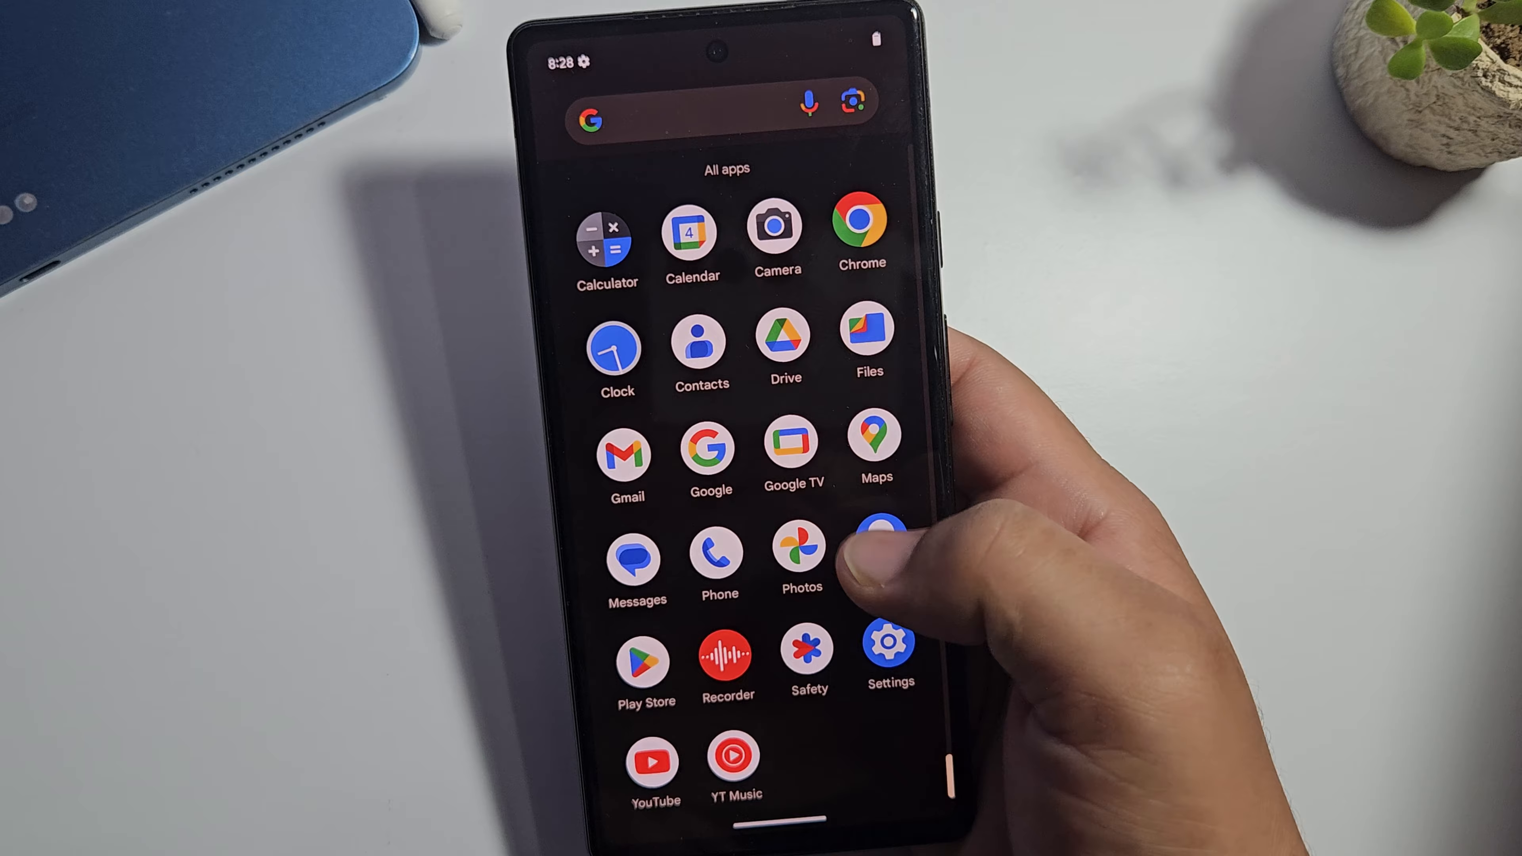
left_click(890, 646)
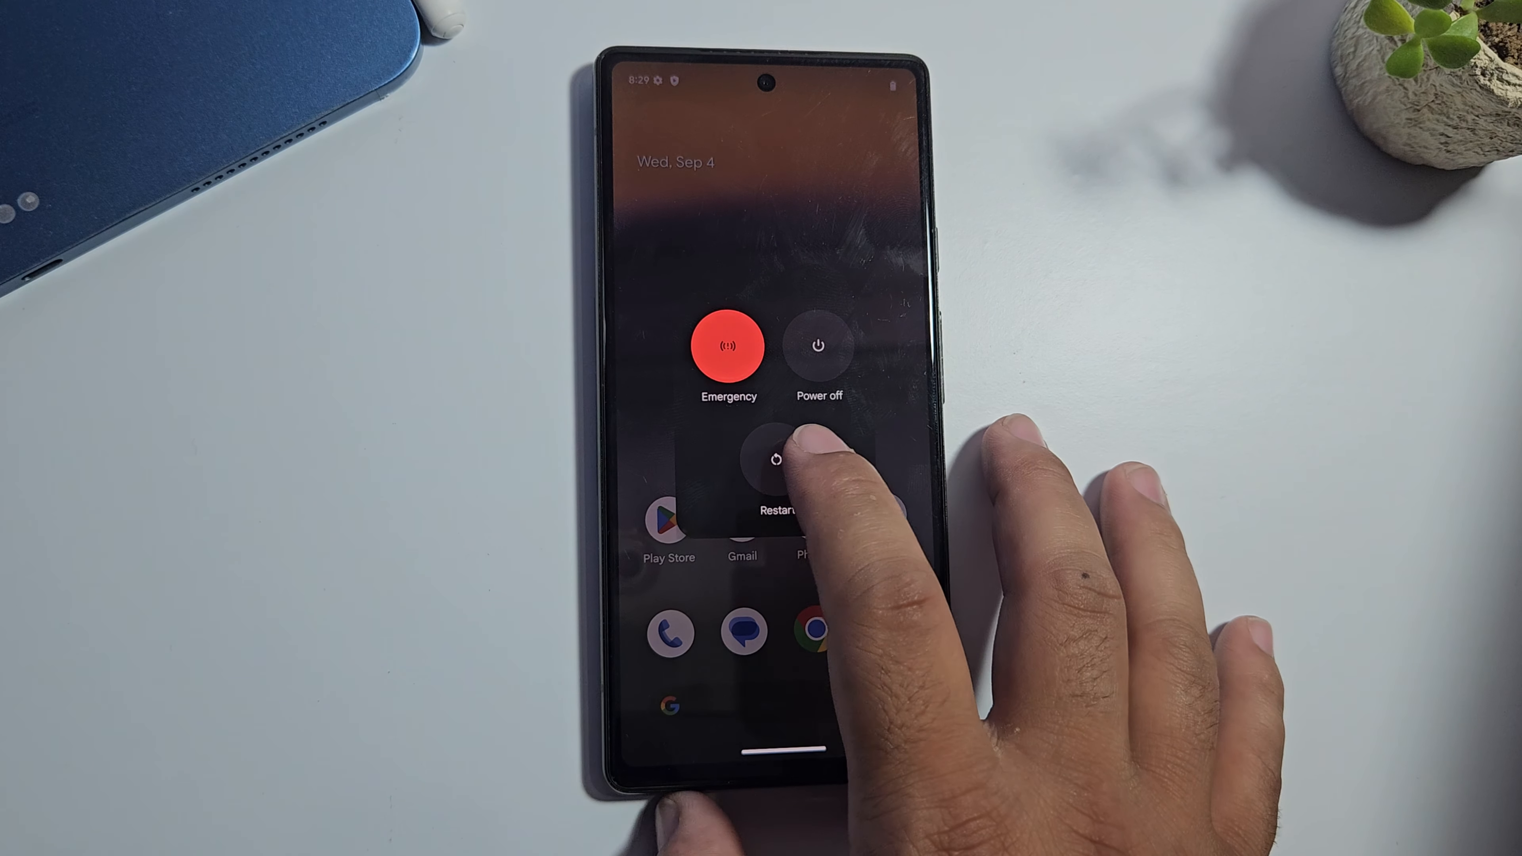
left_click(776, 461)
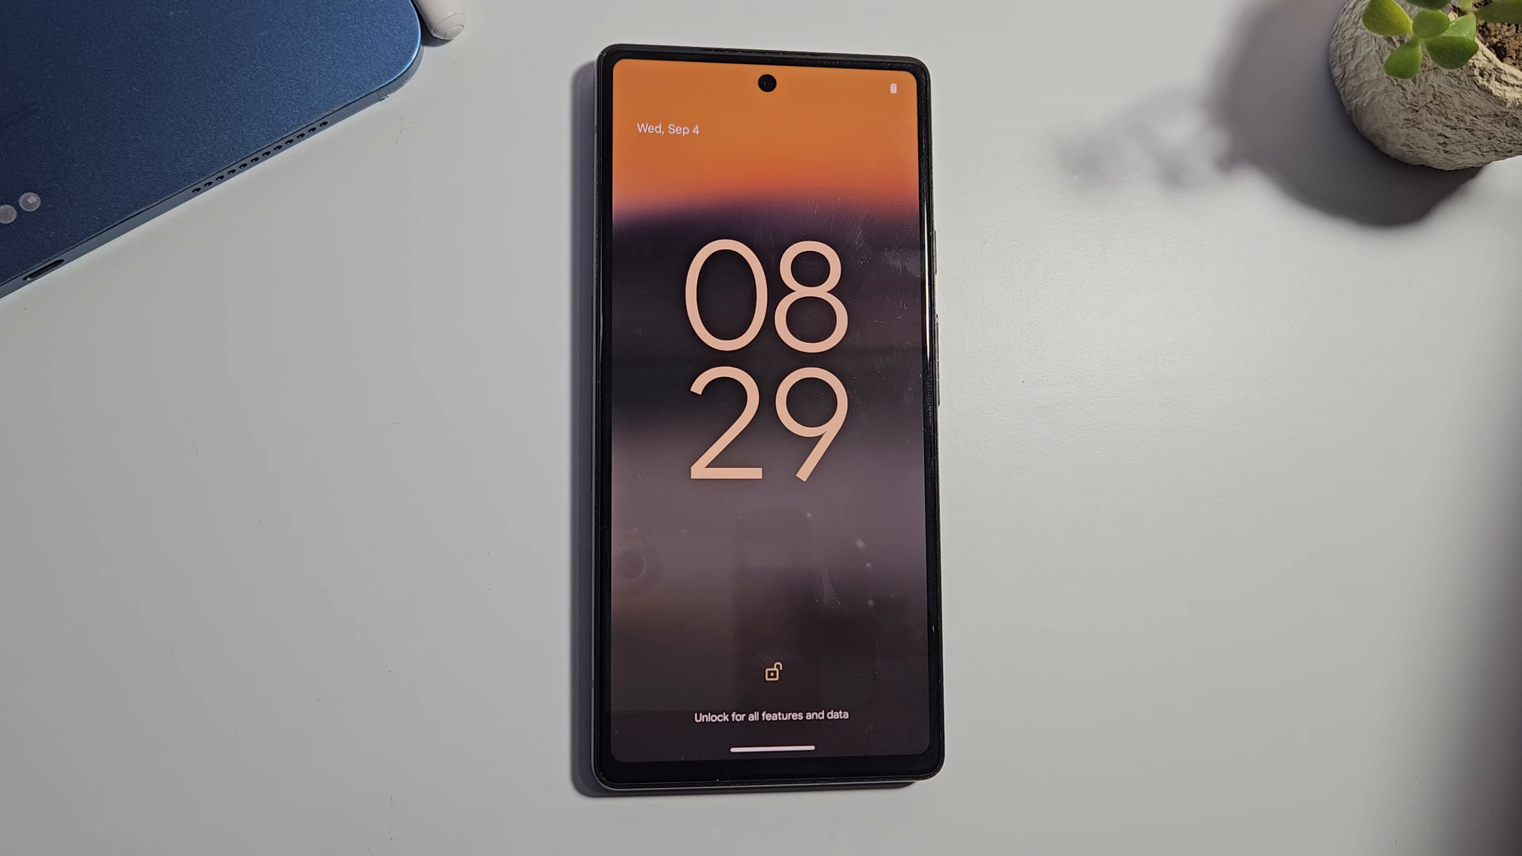
left_click(774, 664)
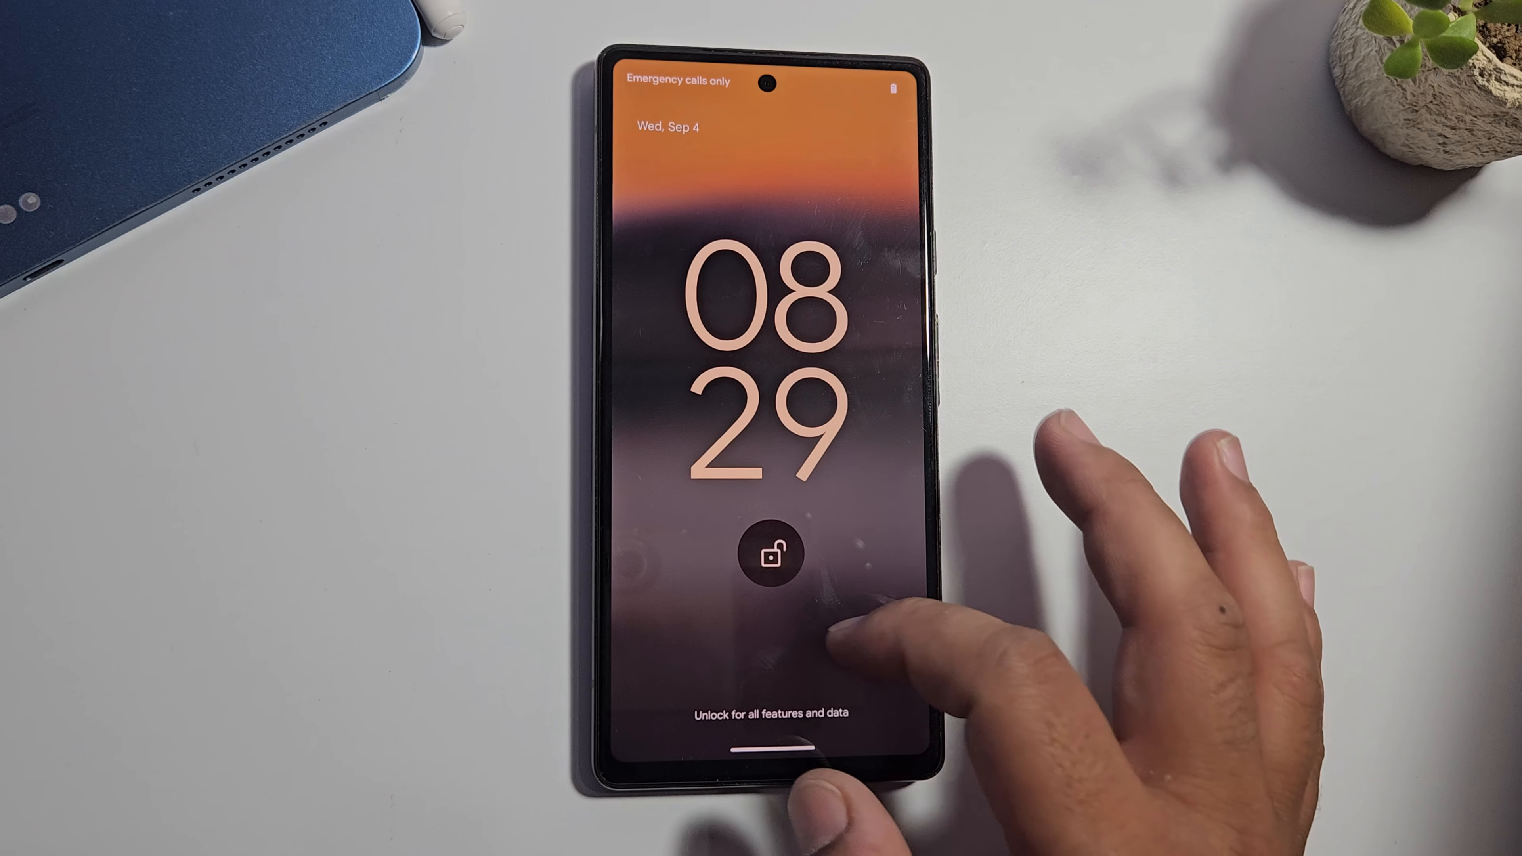